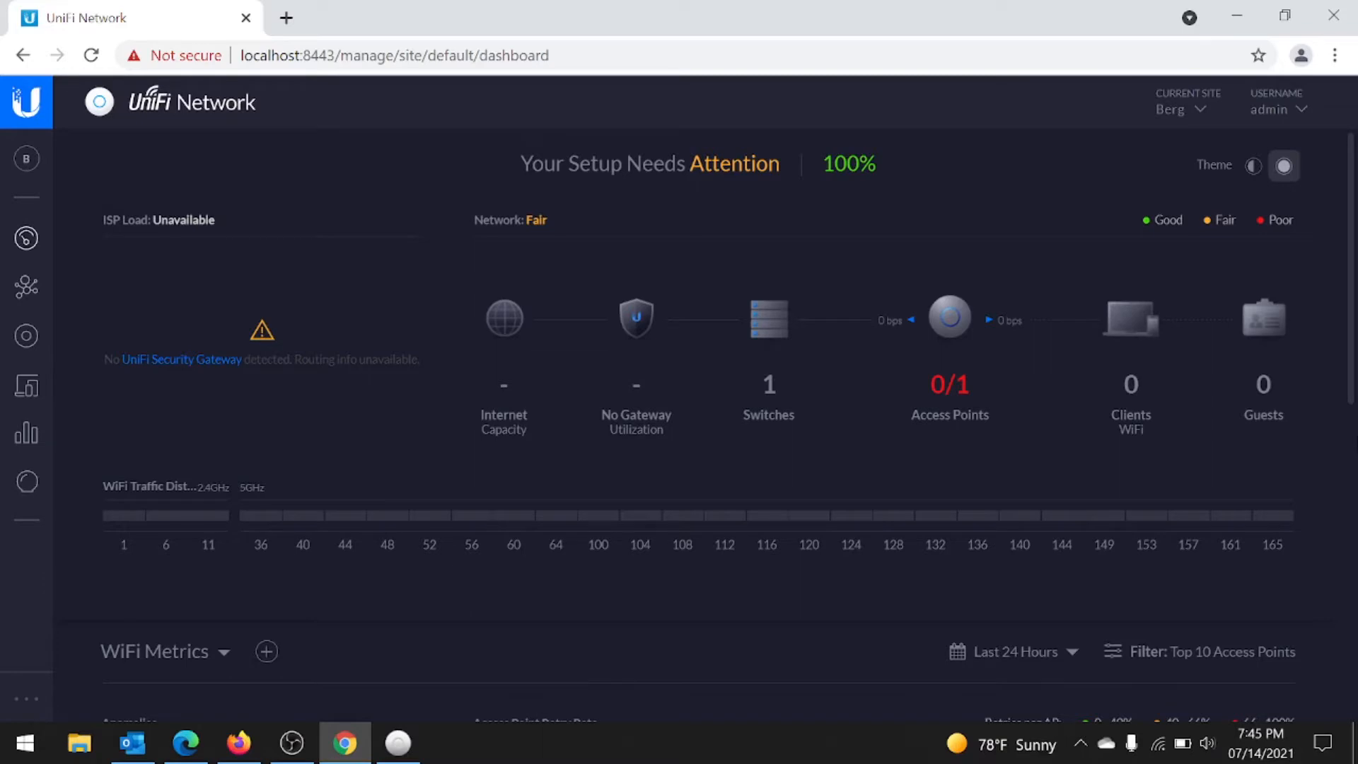
pyautogui.moveTo(676, 303)
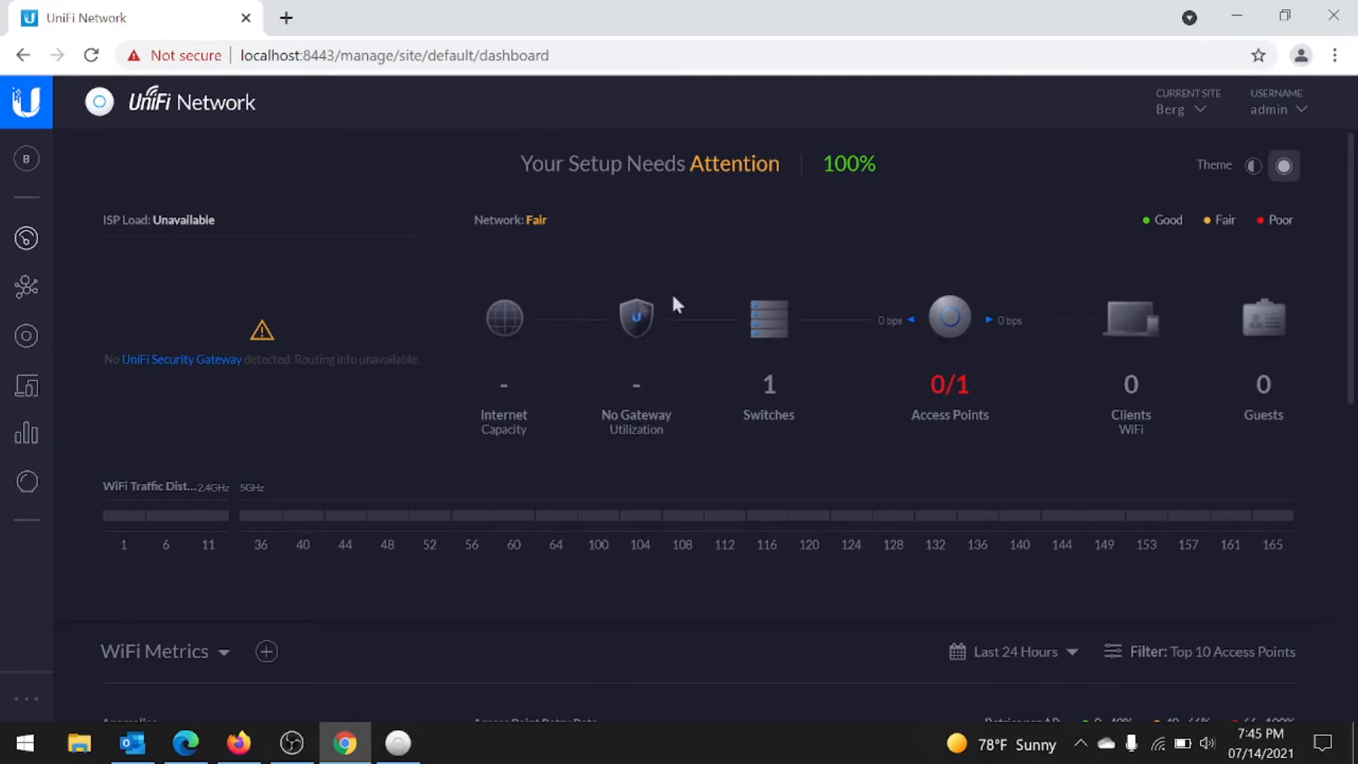
pyautogui.moveTo(690, 301)
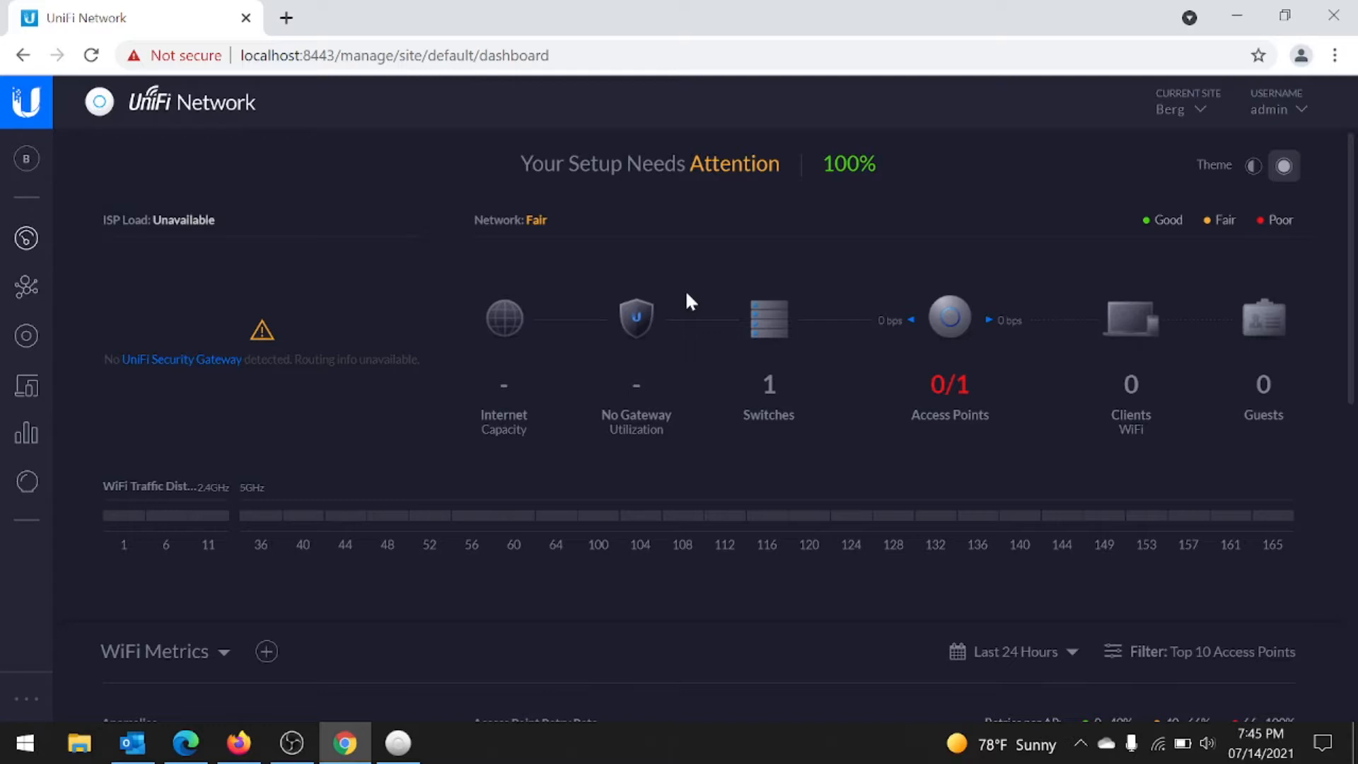
pyautogui.moveTo(26, 336)
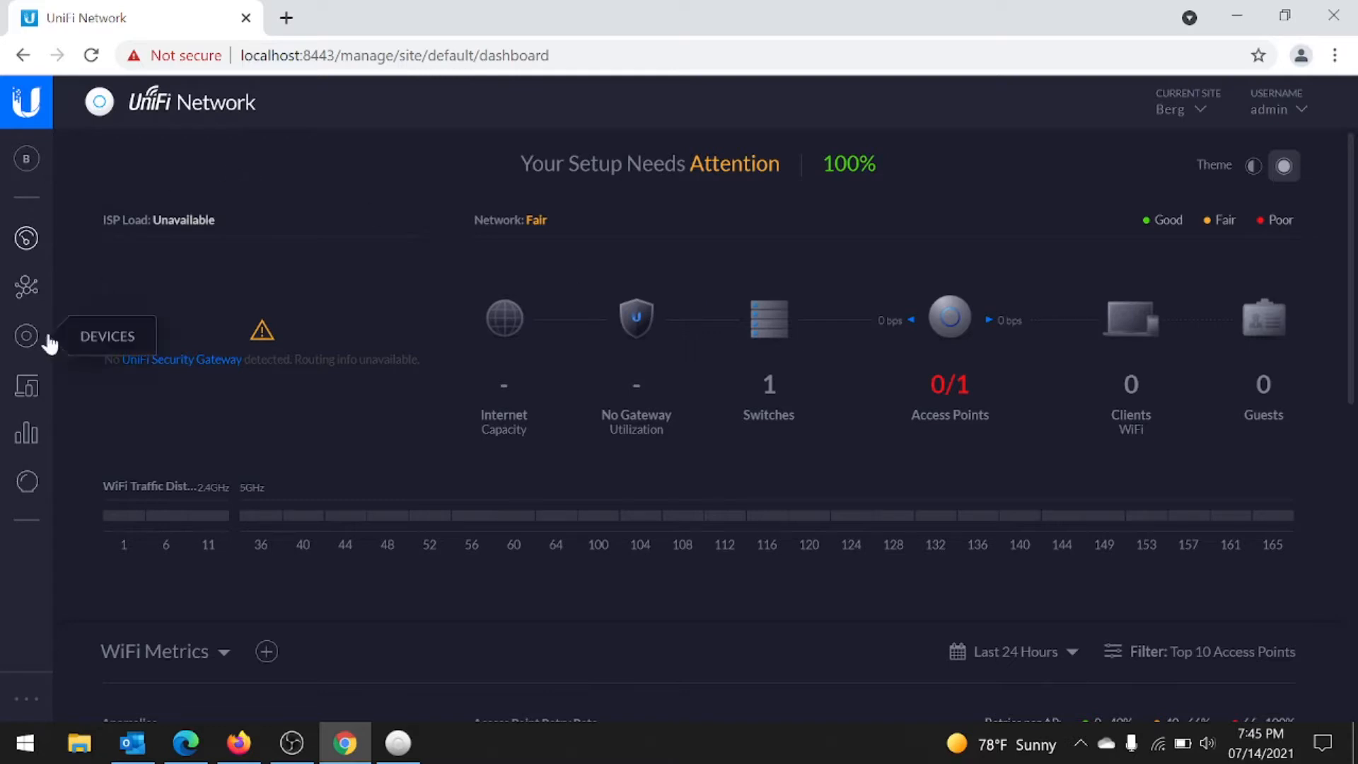
# Step: Adopt the pending UAP-AC-IW in-wall access point from the Devices list so it starts provisioning
pyautogui.click(26, 336)
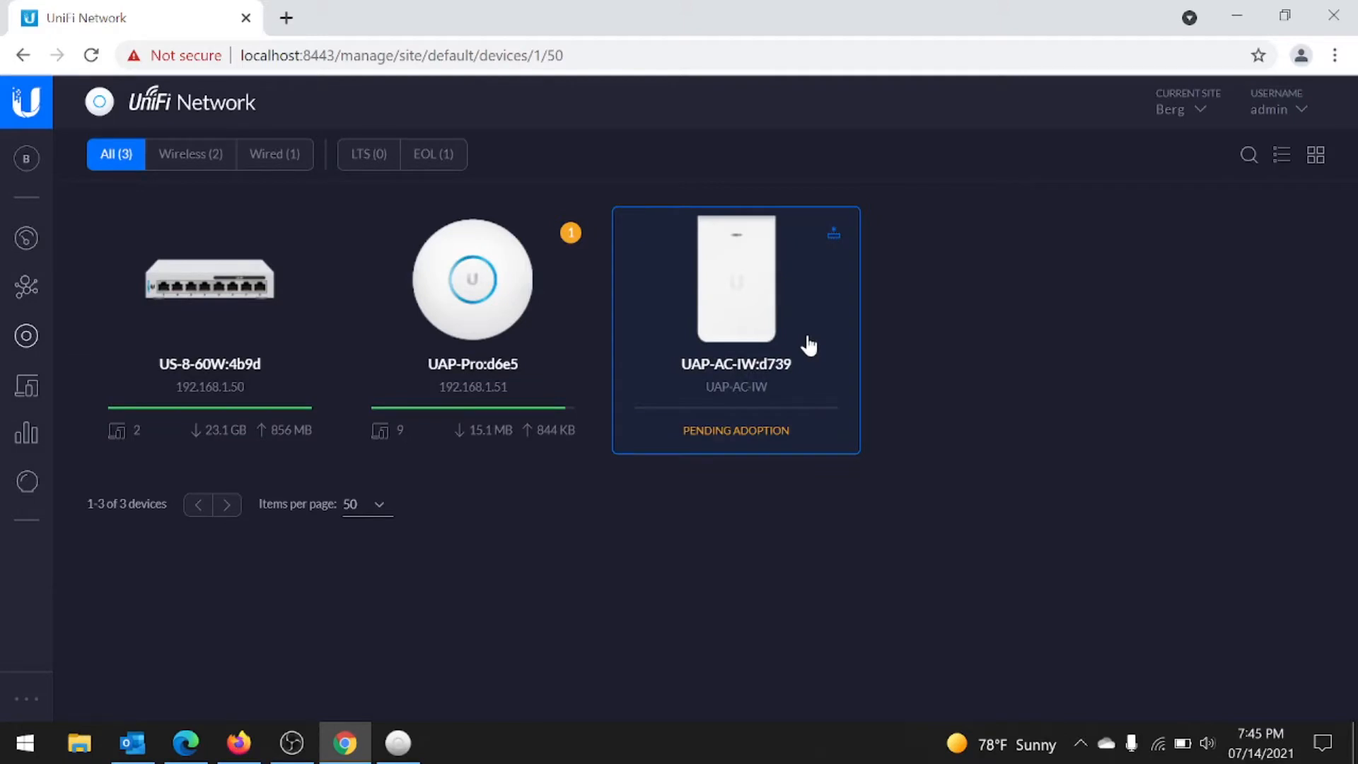
pyautogui.click(736, 279)
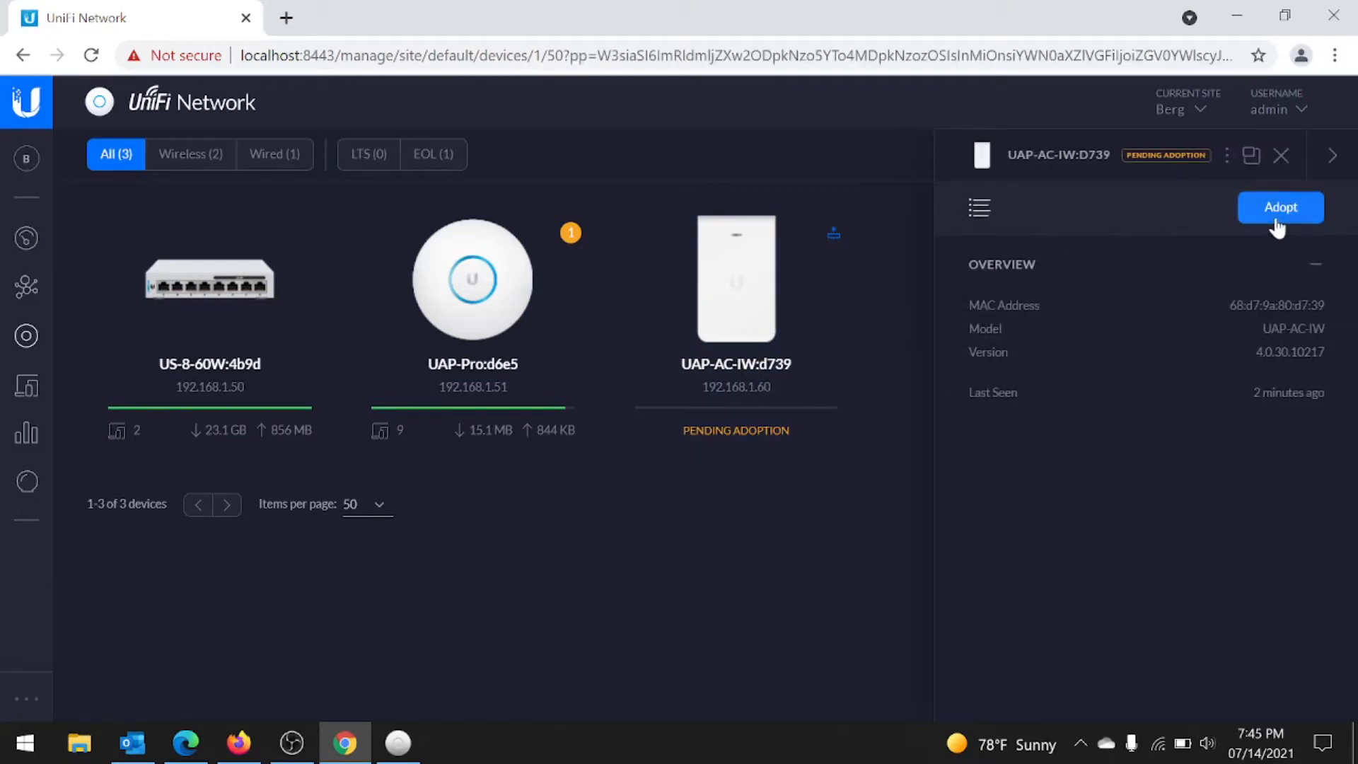
pyautogui.click(1280, 207)
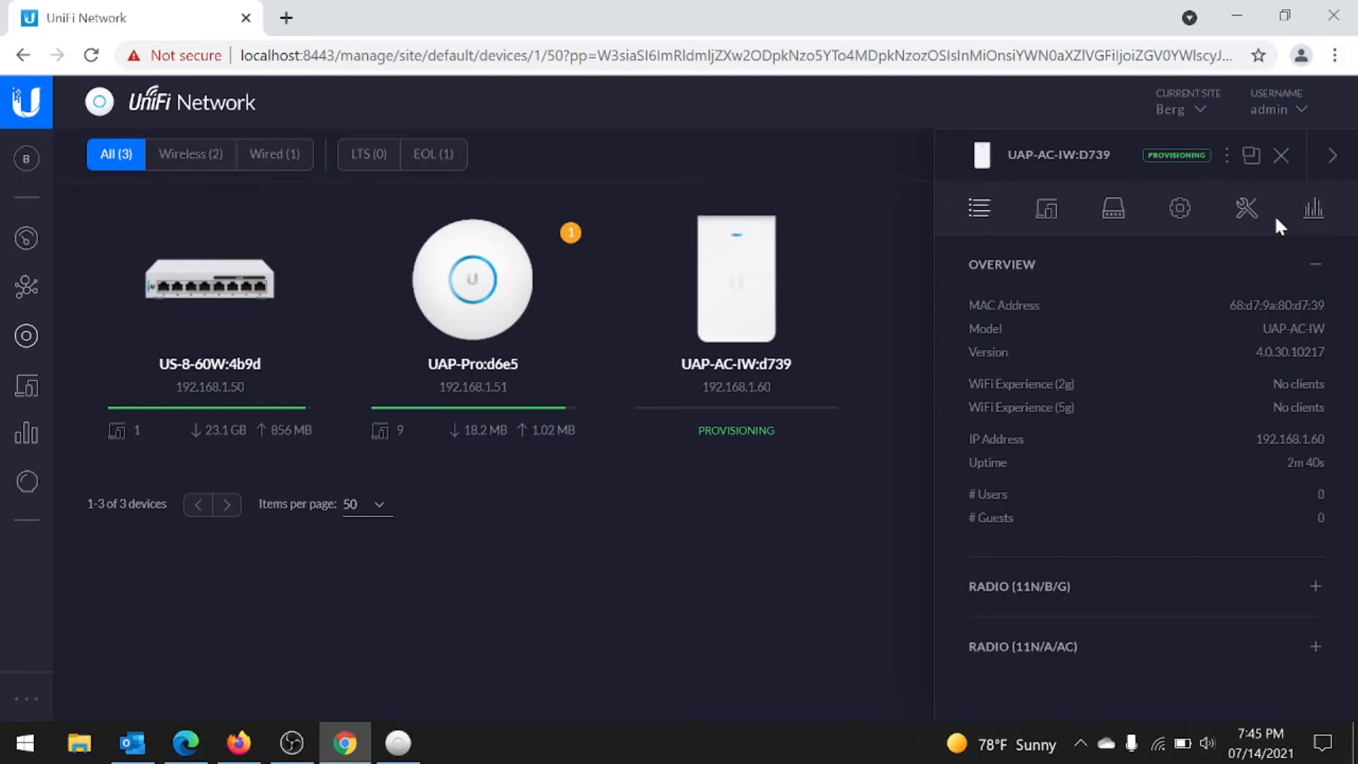
pyautogui.moveTo(1045, 207)
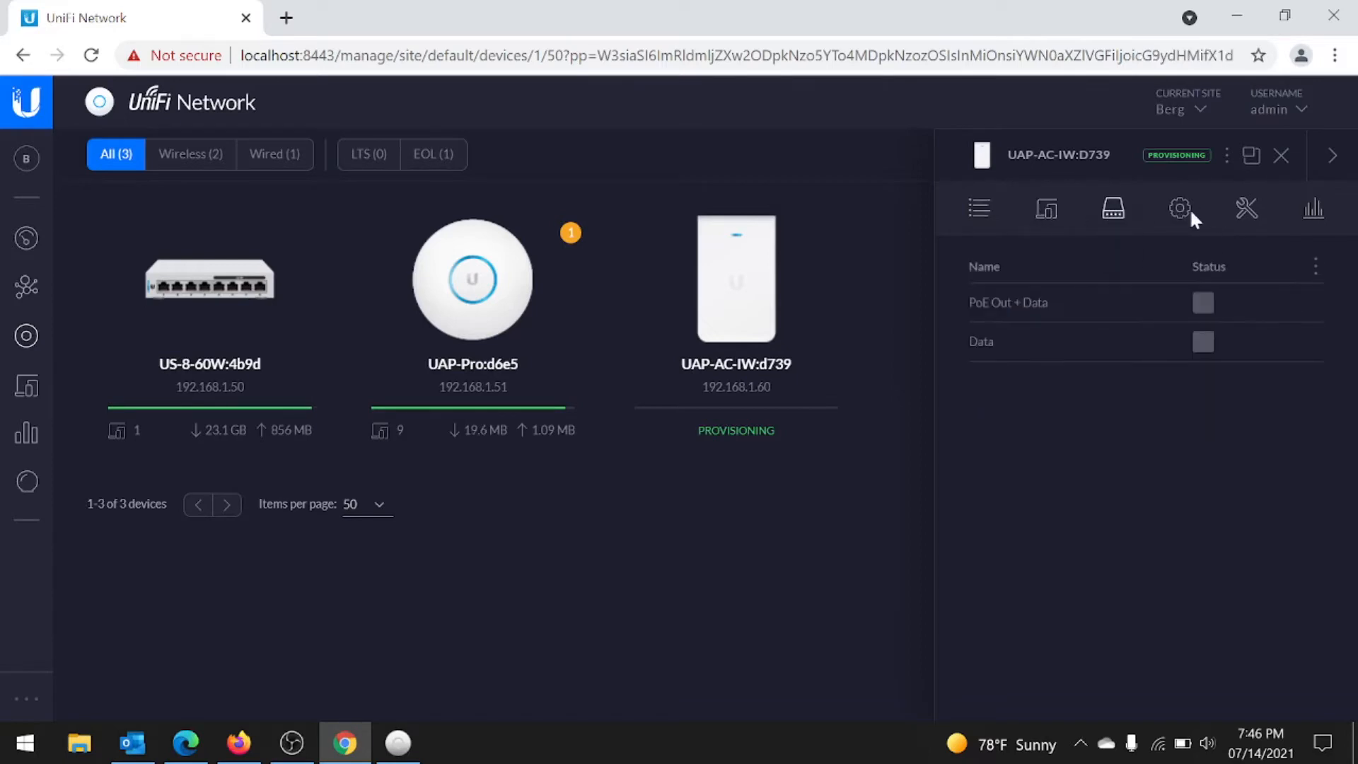
# Step: Review the access point's Config, Statistics, Clients and Ports panels while it provisions
pyautogui.click(1245, 208)
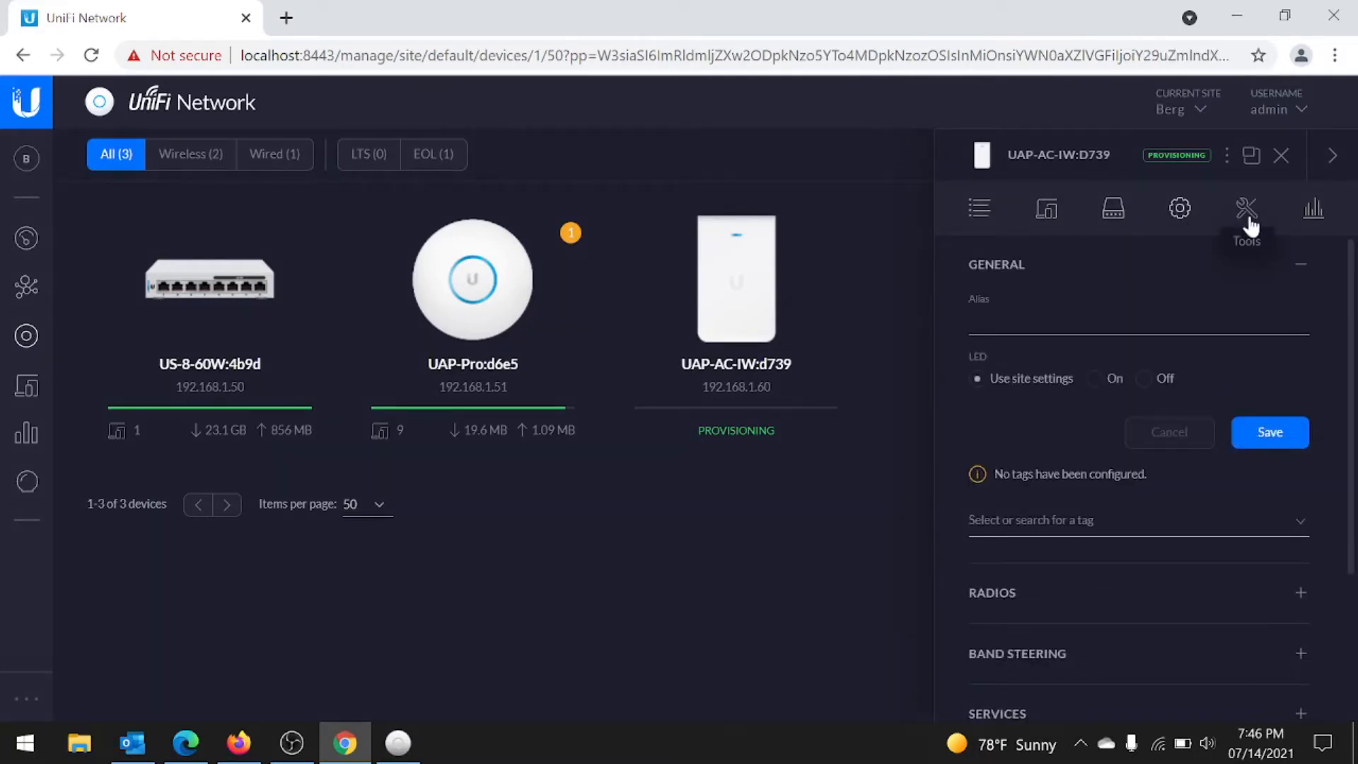
pyautogui.click(1313, 208)
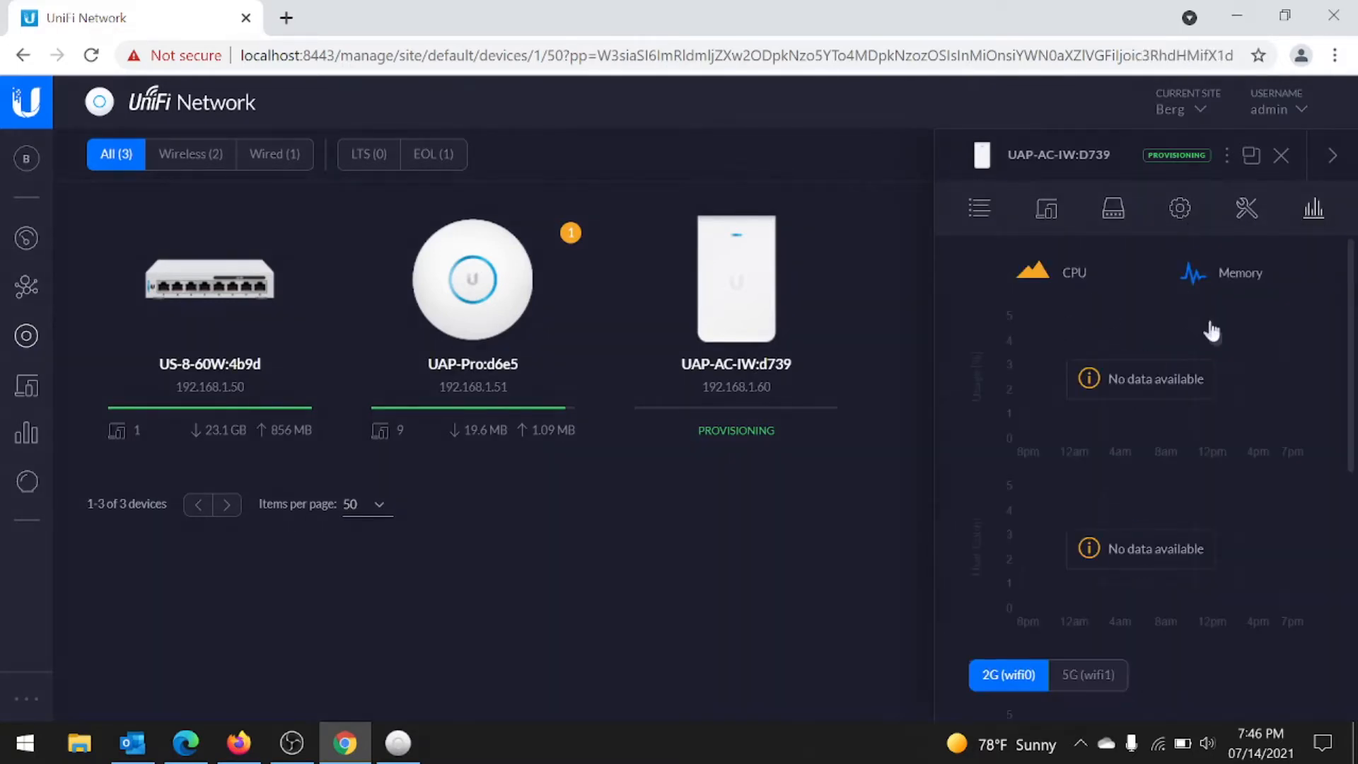
pyautogui.click(1111, 207)
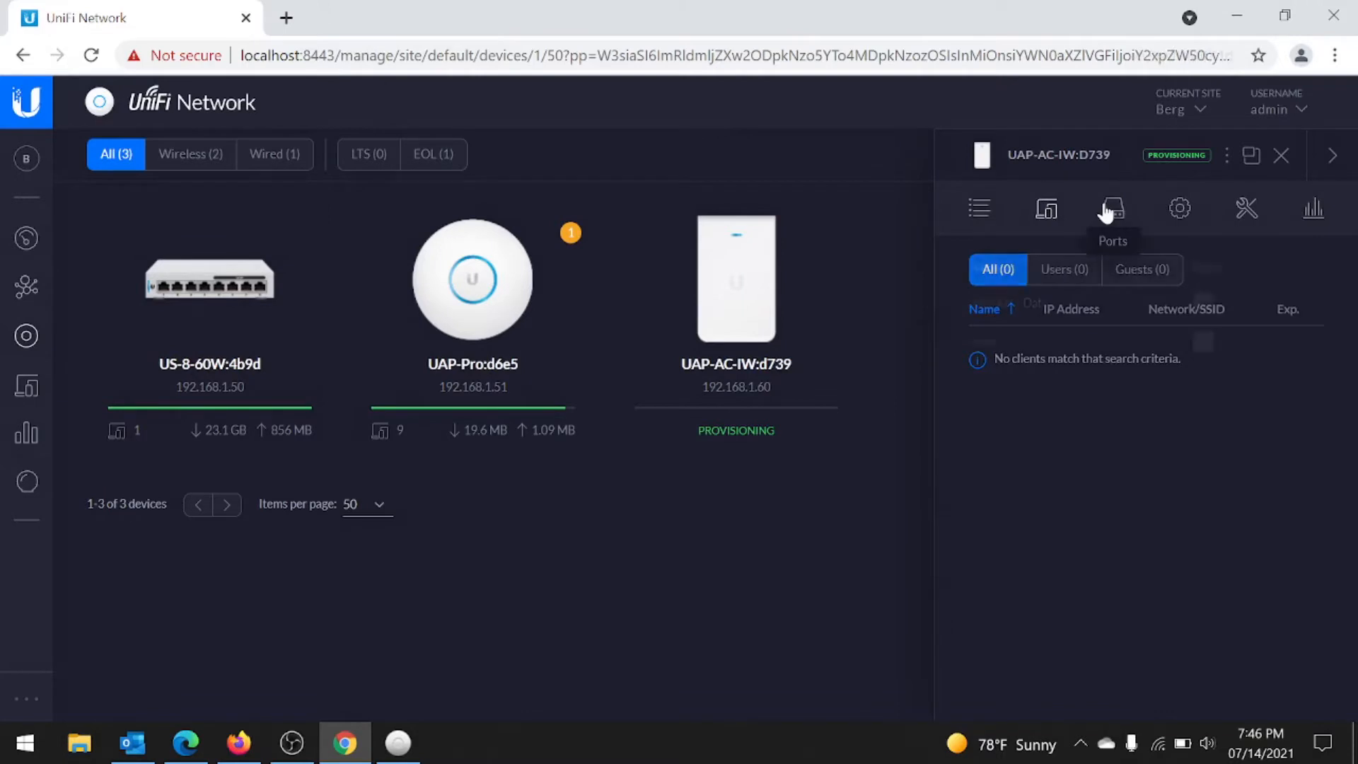
pyautogui.click(1111, 208)
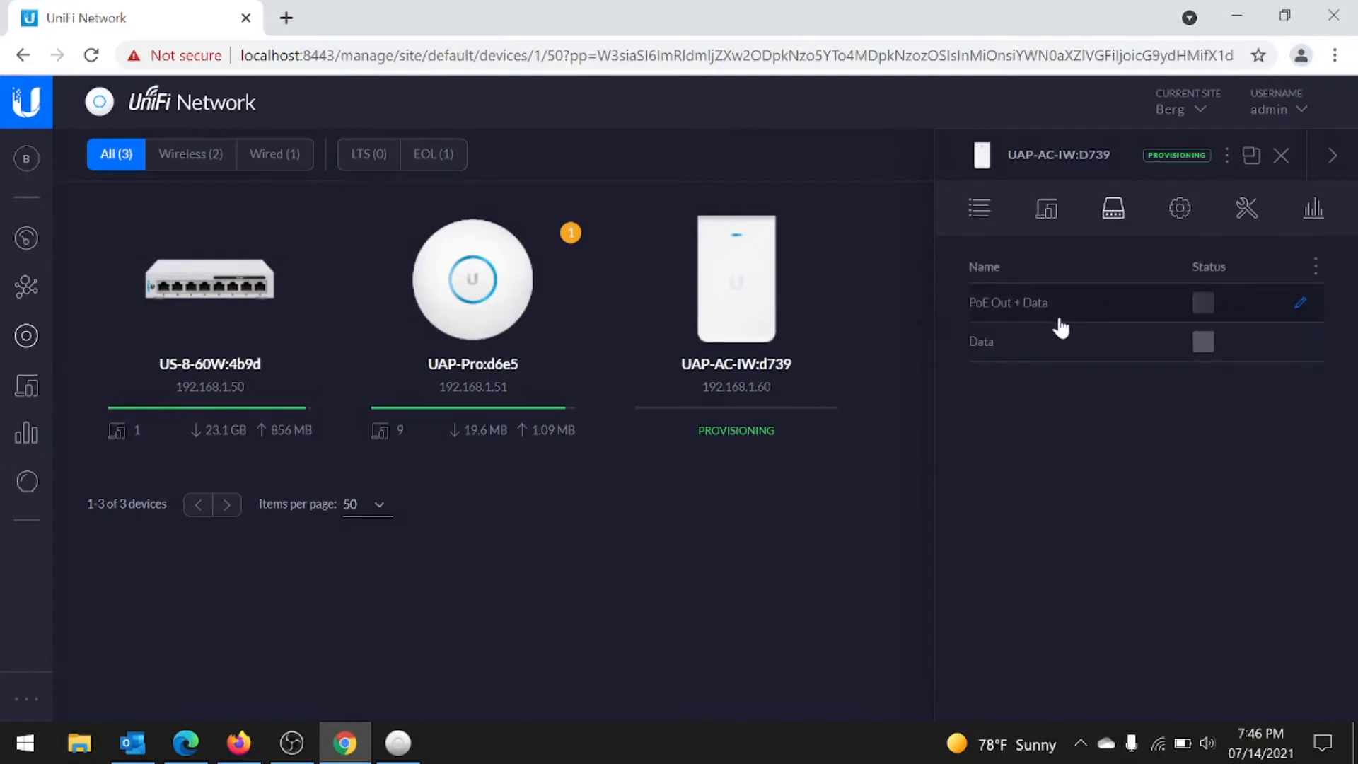
pyautogui.moveTo(1028, 359)
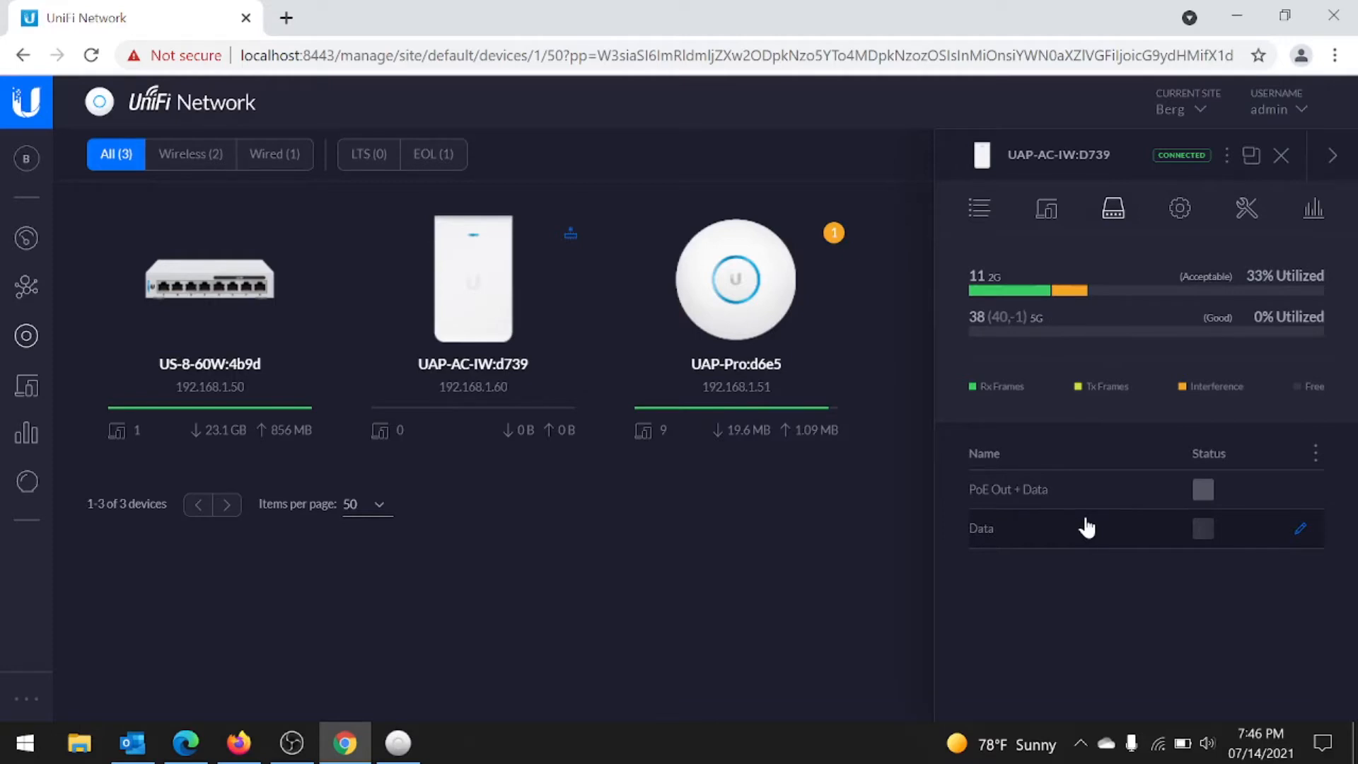
pyautogui.moveTo(1079, 466)
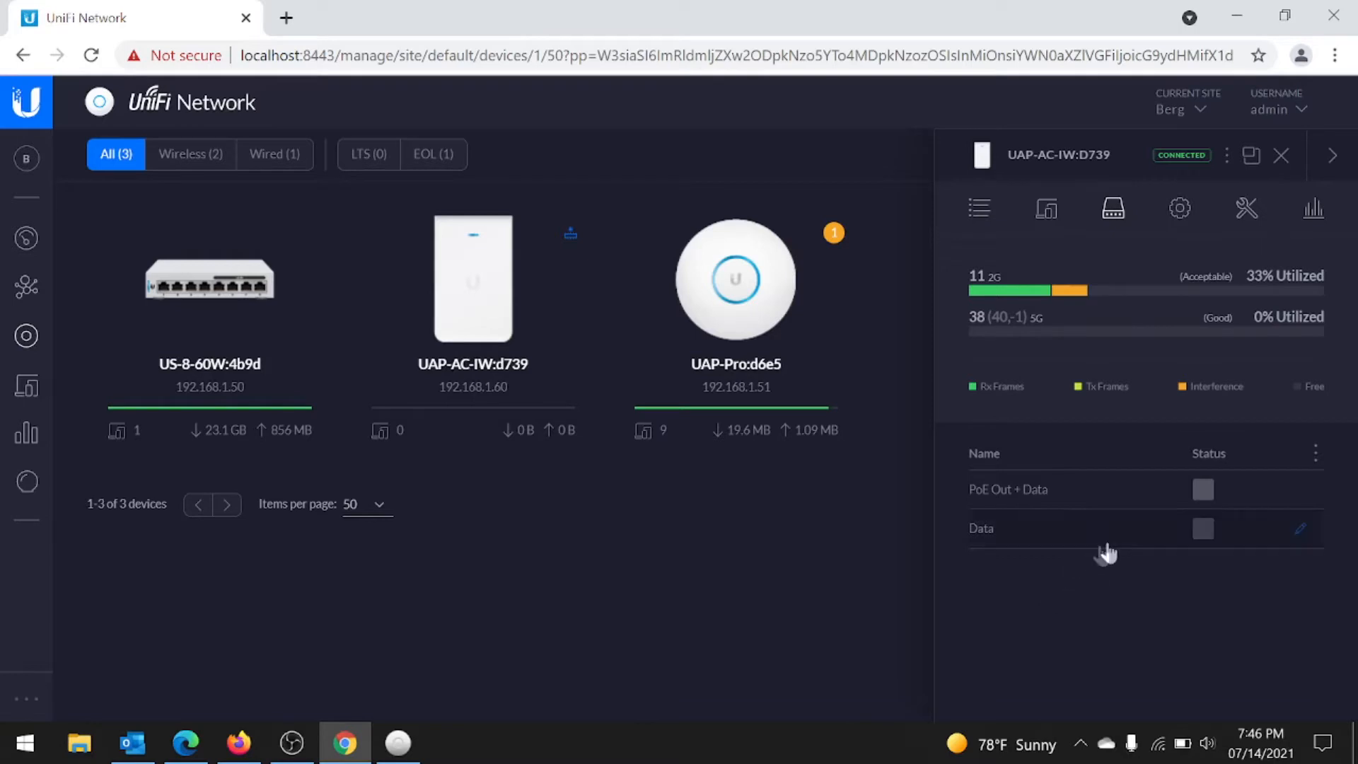
pyautogui.moveTo(1069, 313)
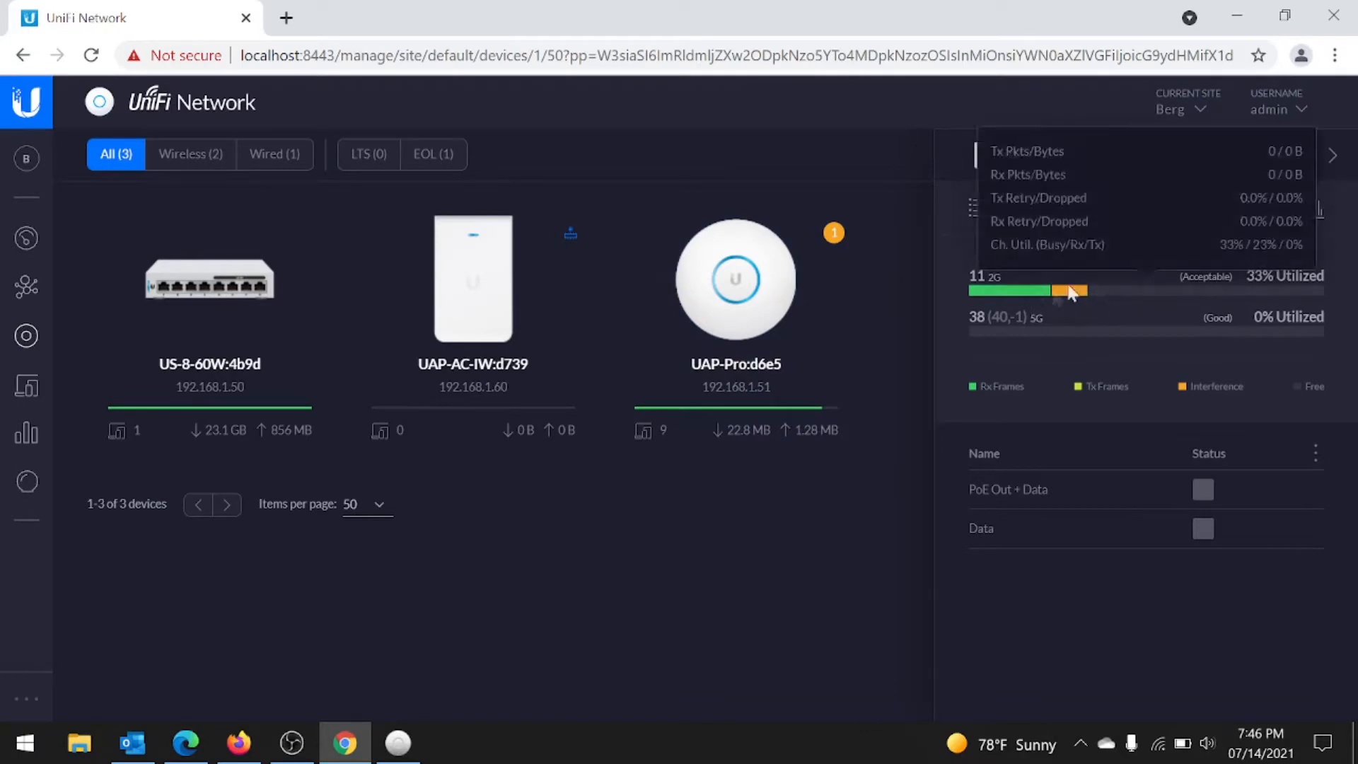
pyautogui.moveTo(1083, 313)
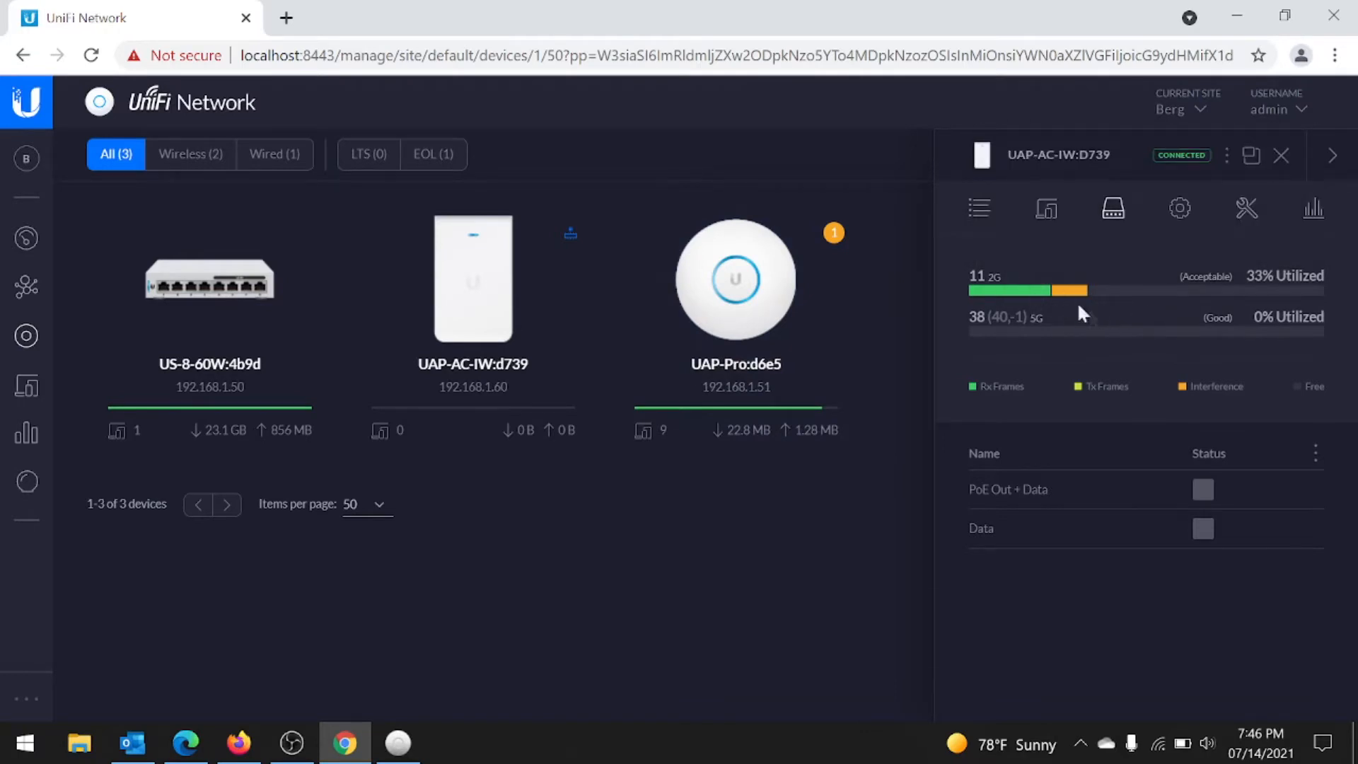
pyautogui.moveTo(1130, 274)
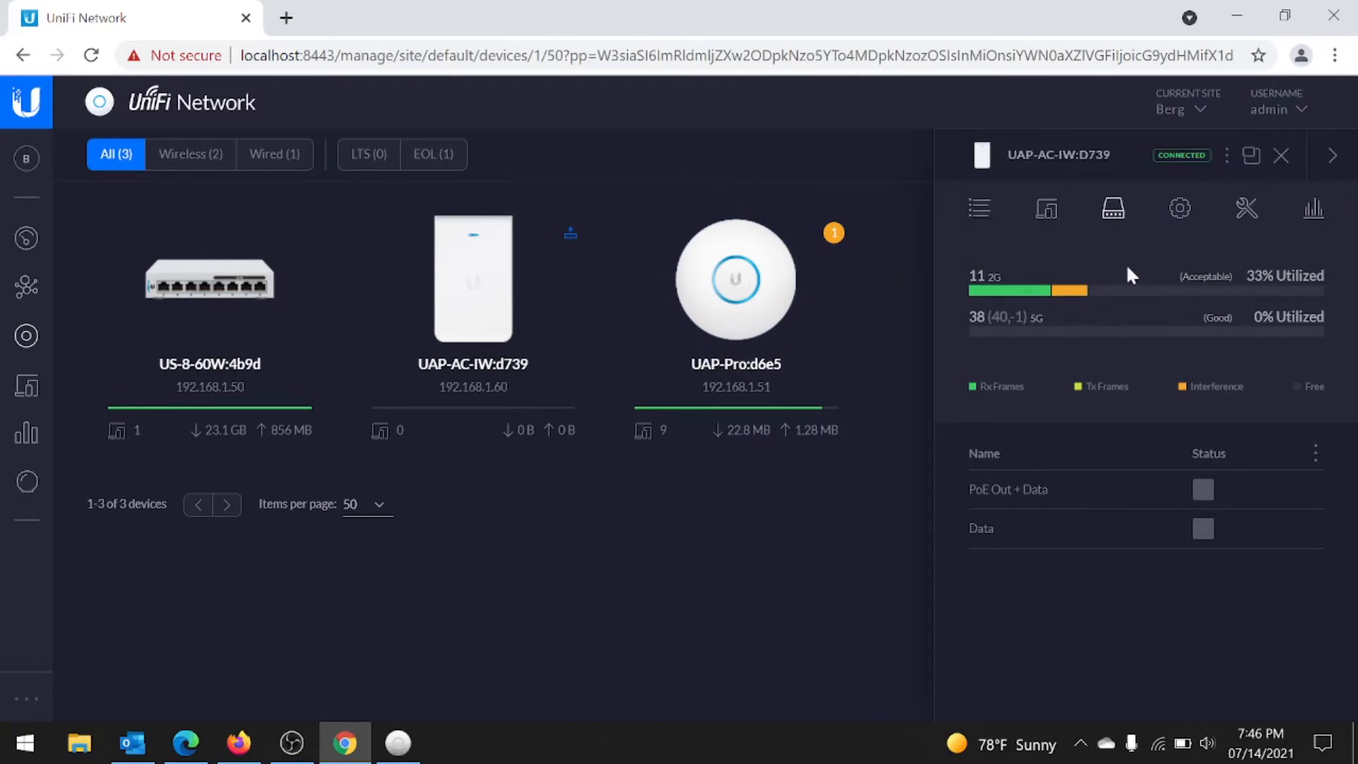
# Step: Show the connected UAP-AC-IW's overview with model, firmware 4.0.30.10217 and uptime
pyautogui.click(1246, 208)
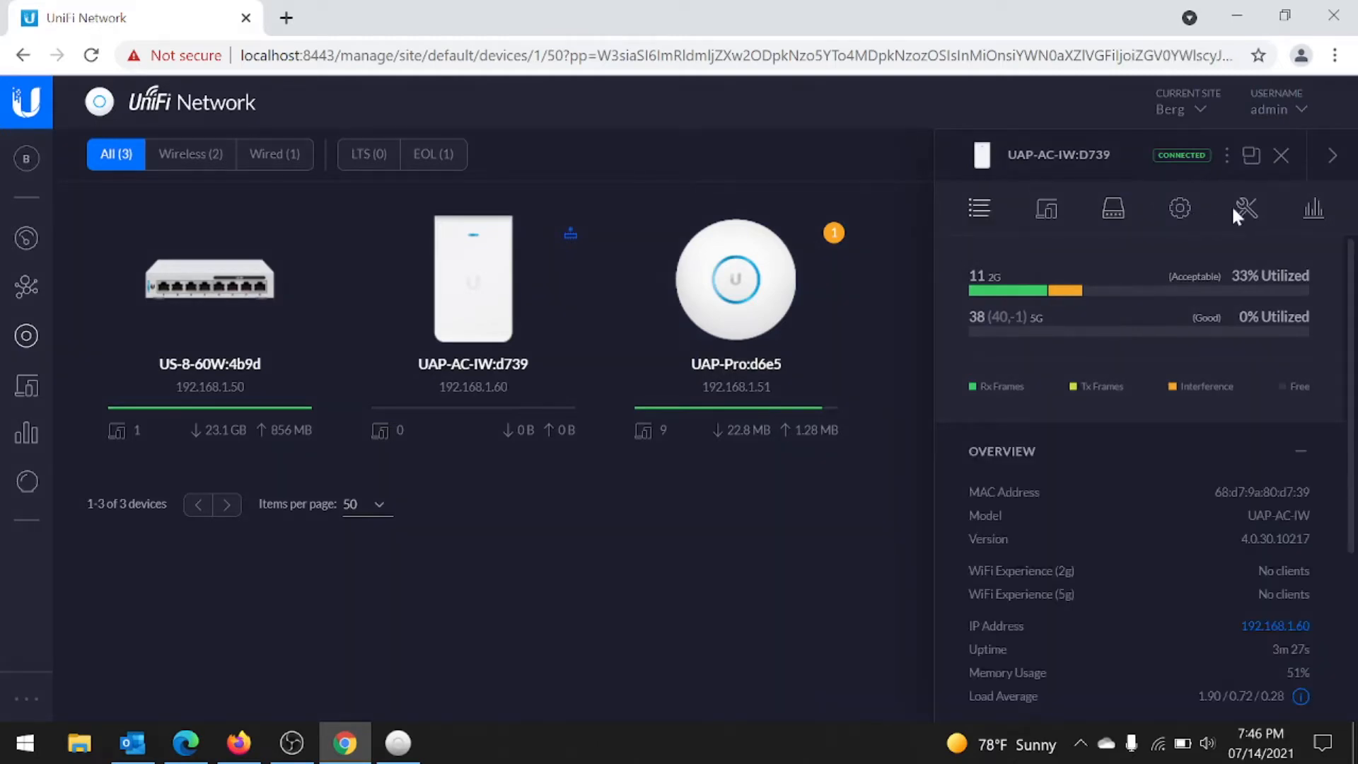
pyautogui.moveTo(1227, 165)
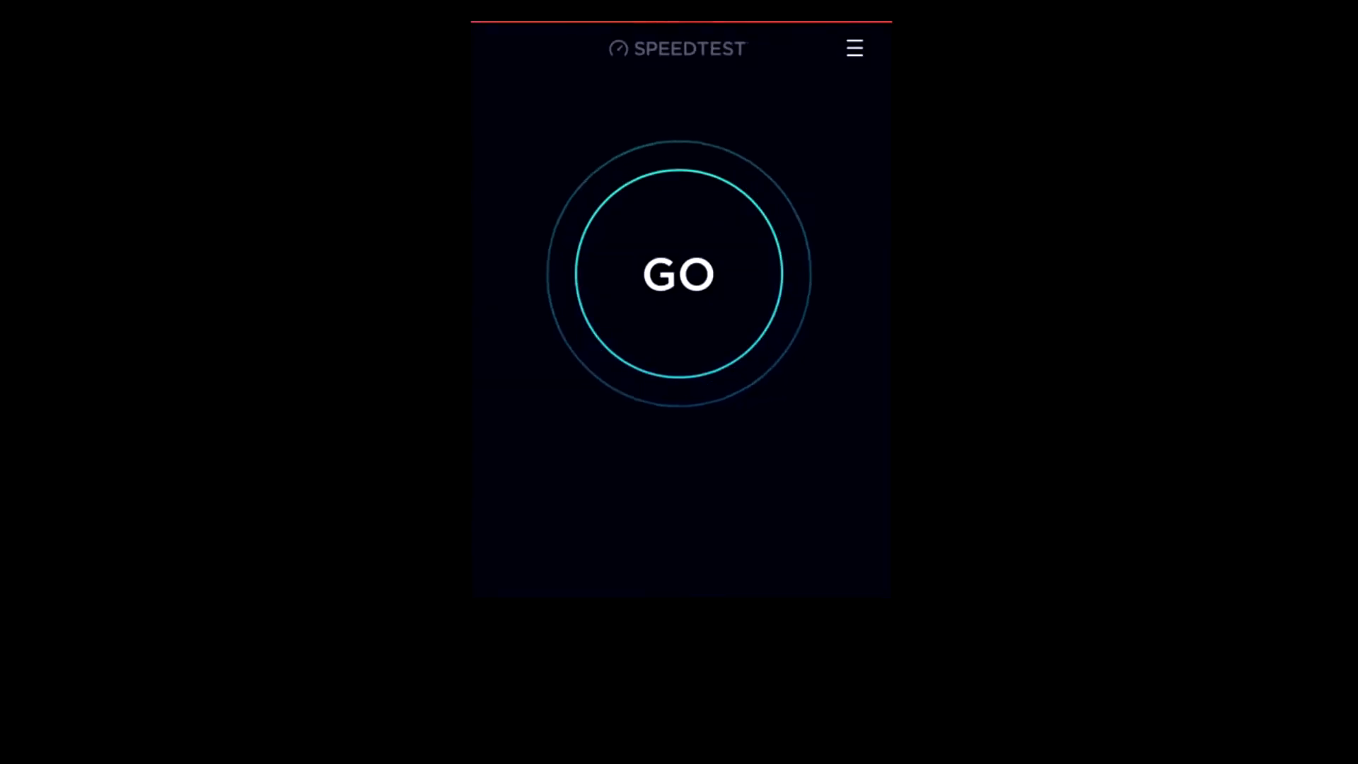
# Step: Run two Speedtest measurements over the new Wi-Fi, reaching 16.7 Mbps down and 49.5 Mbps up
pyautogui.click(678, 273)
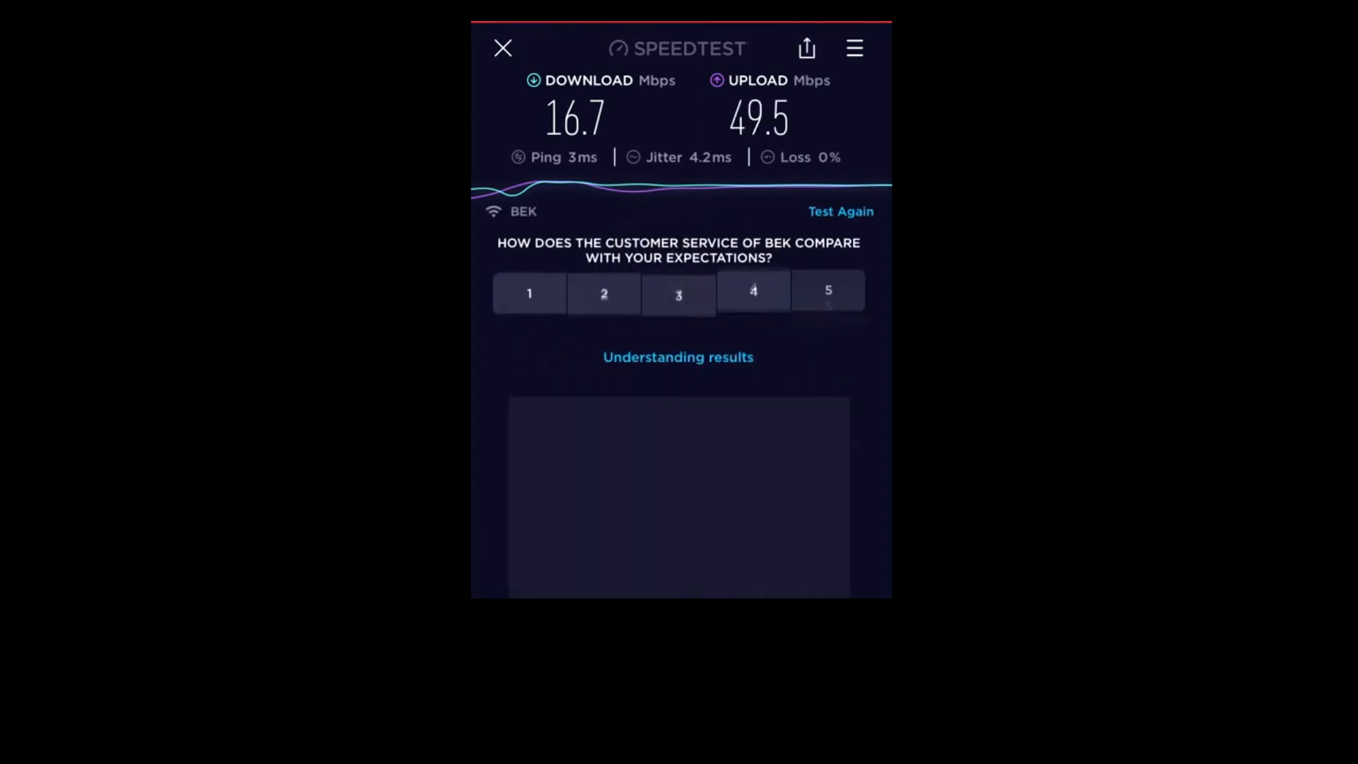
pyautogui.click(503, 47)
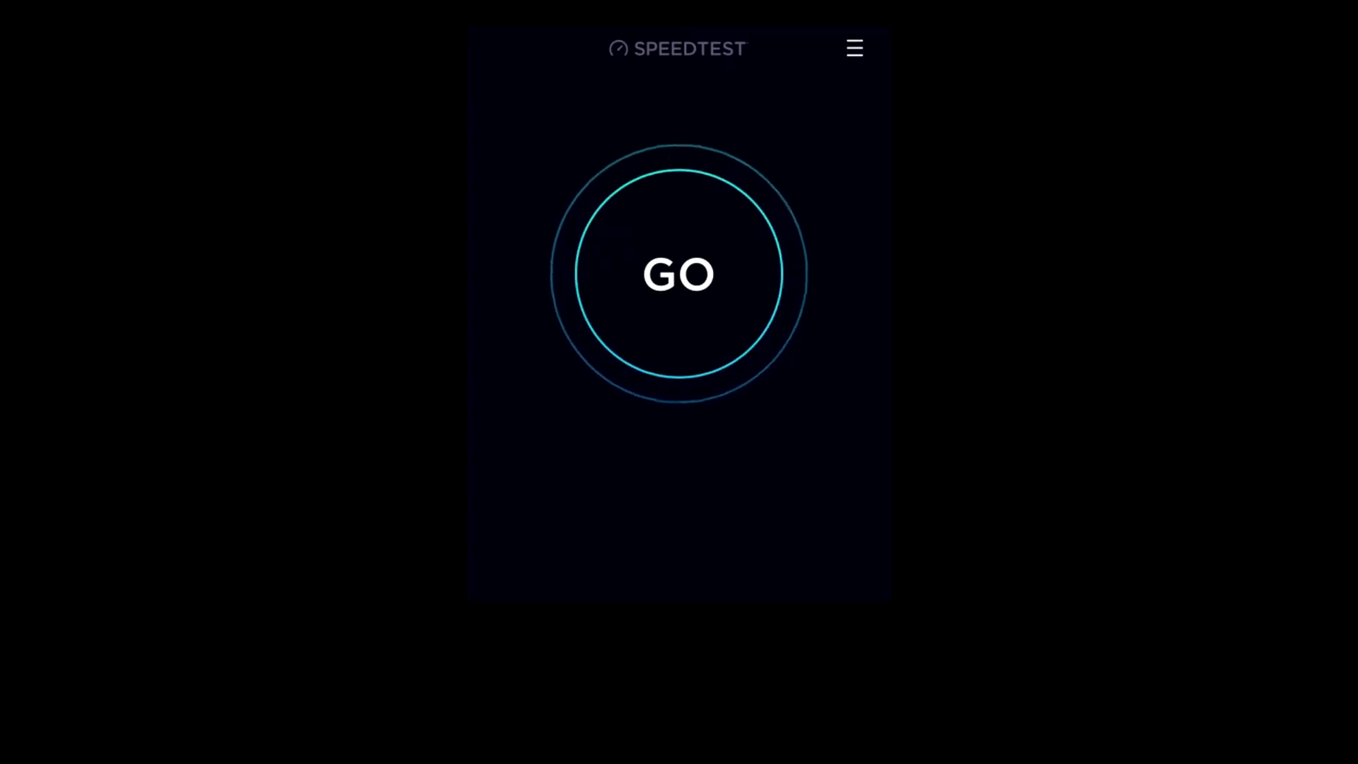
pyautogui.click(678, 273)
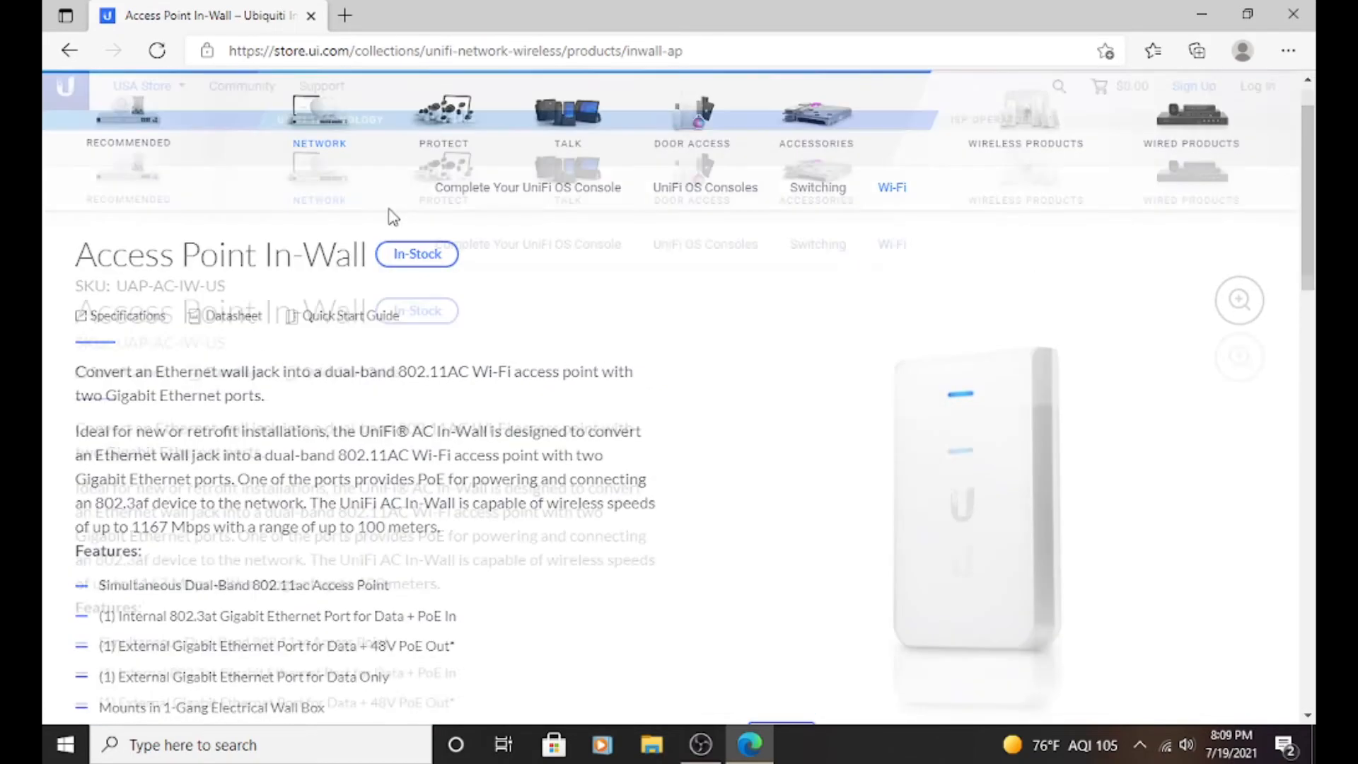
pyautogui.scroll(-3)
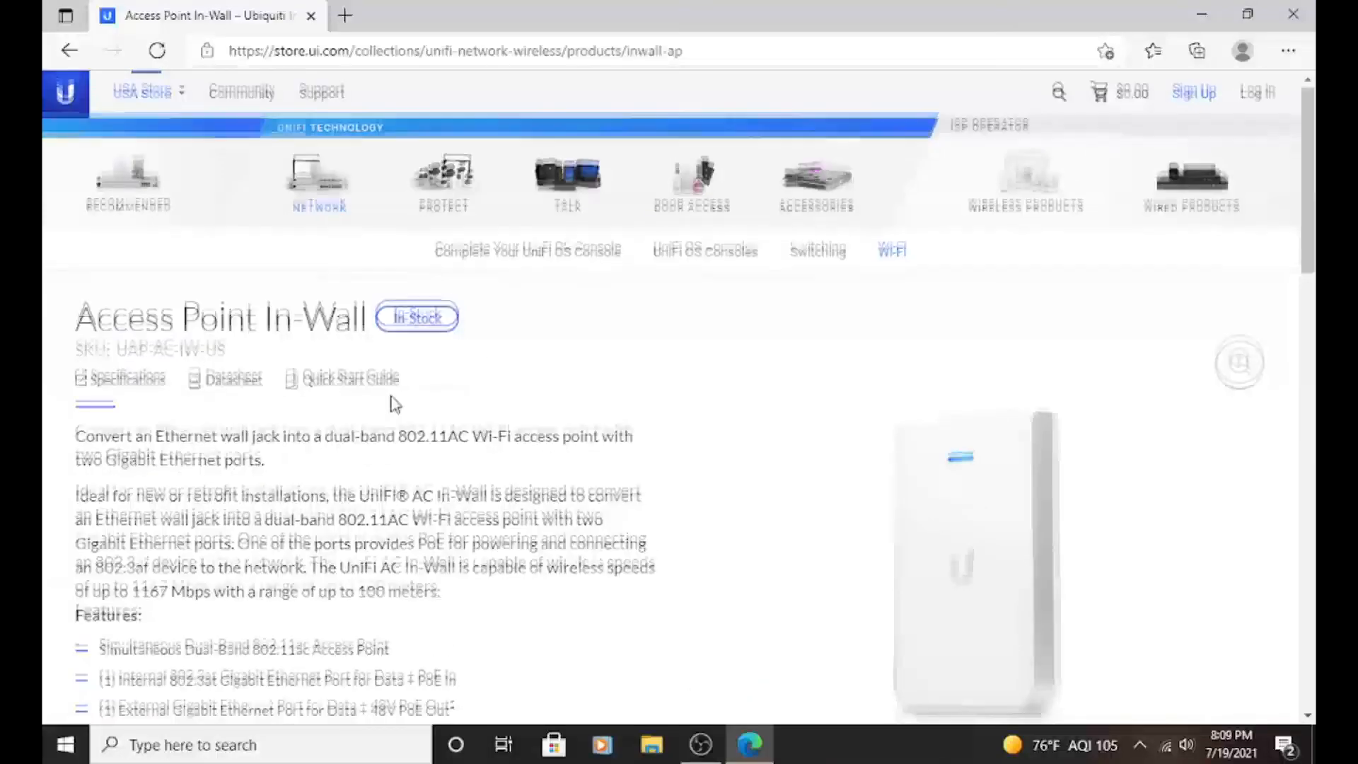
pyautogui.scroll(-3)
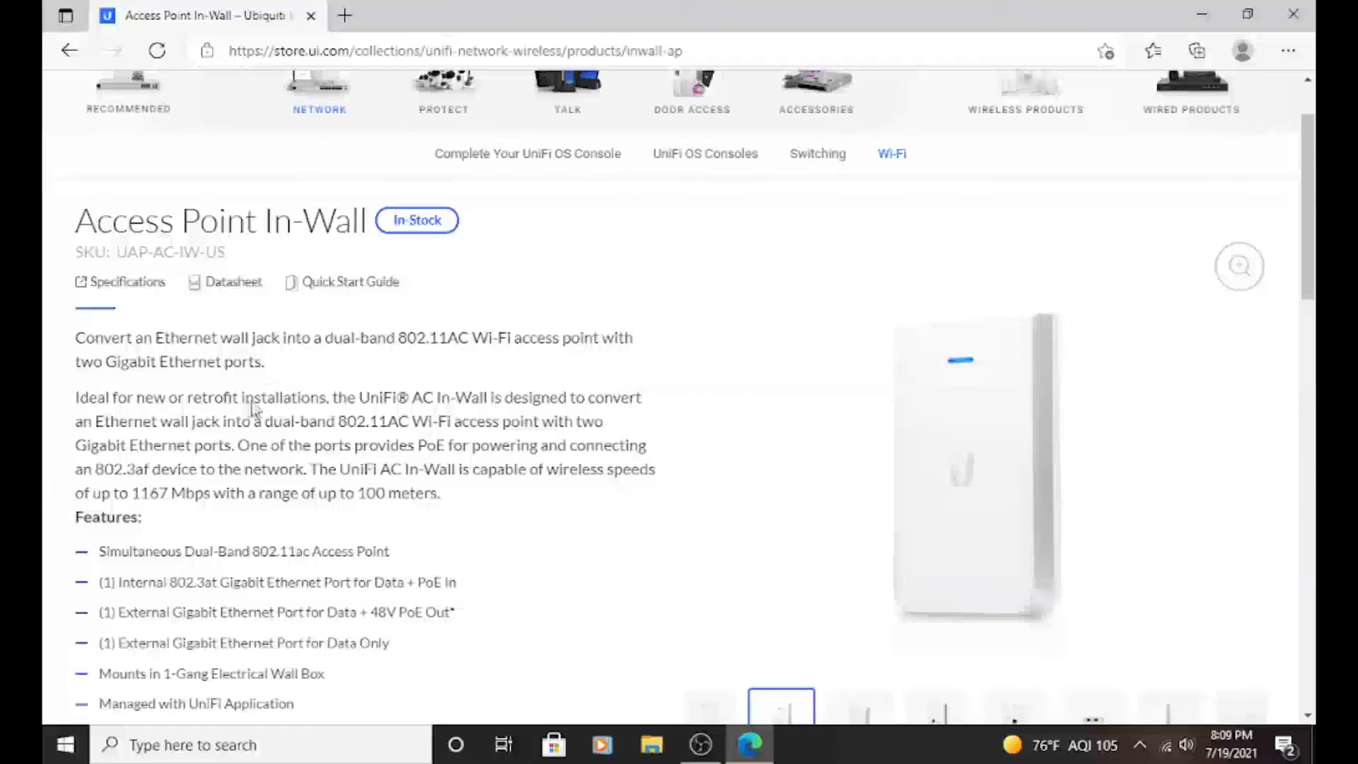
pyautogui.scroll(-3)
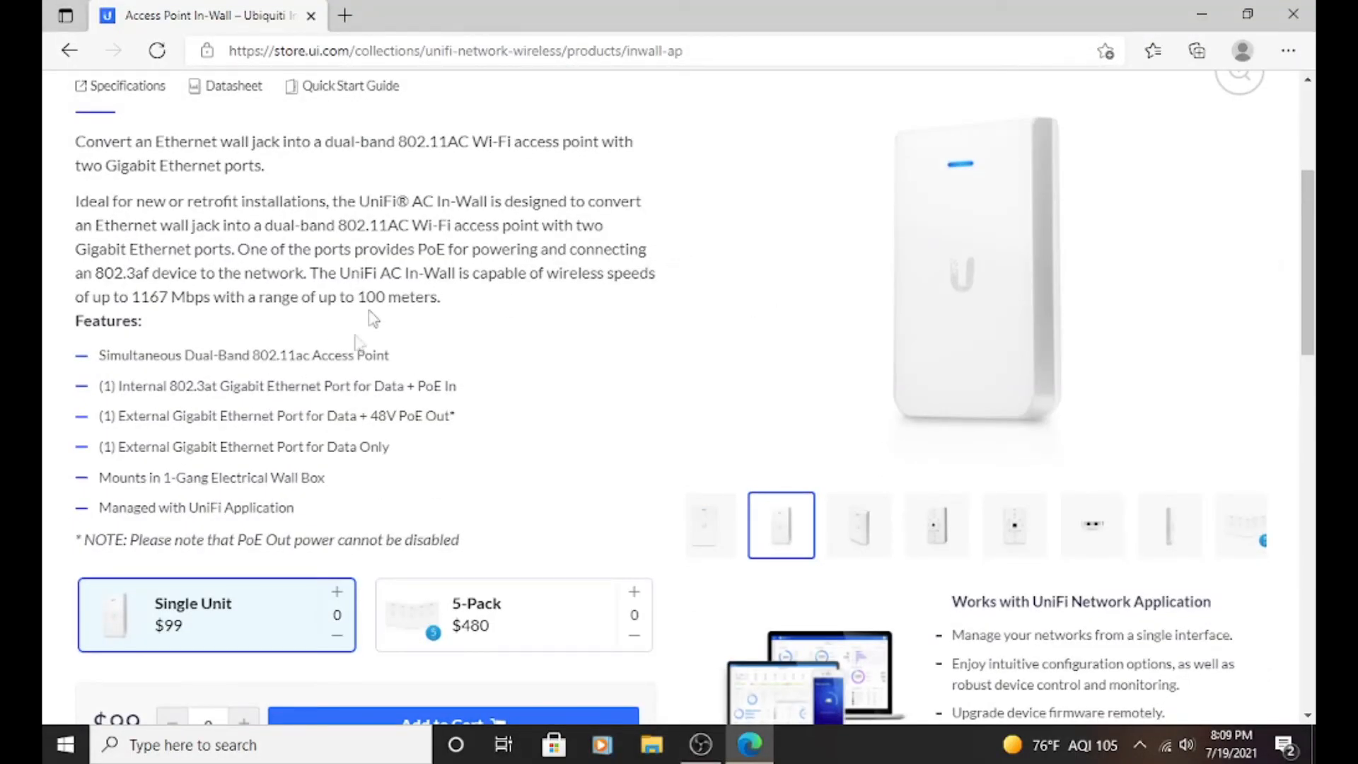
pyautogui.moveTo(173, 296)
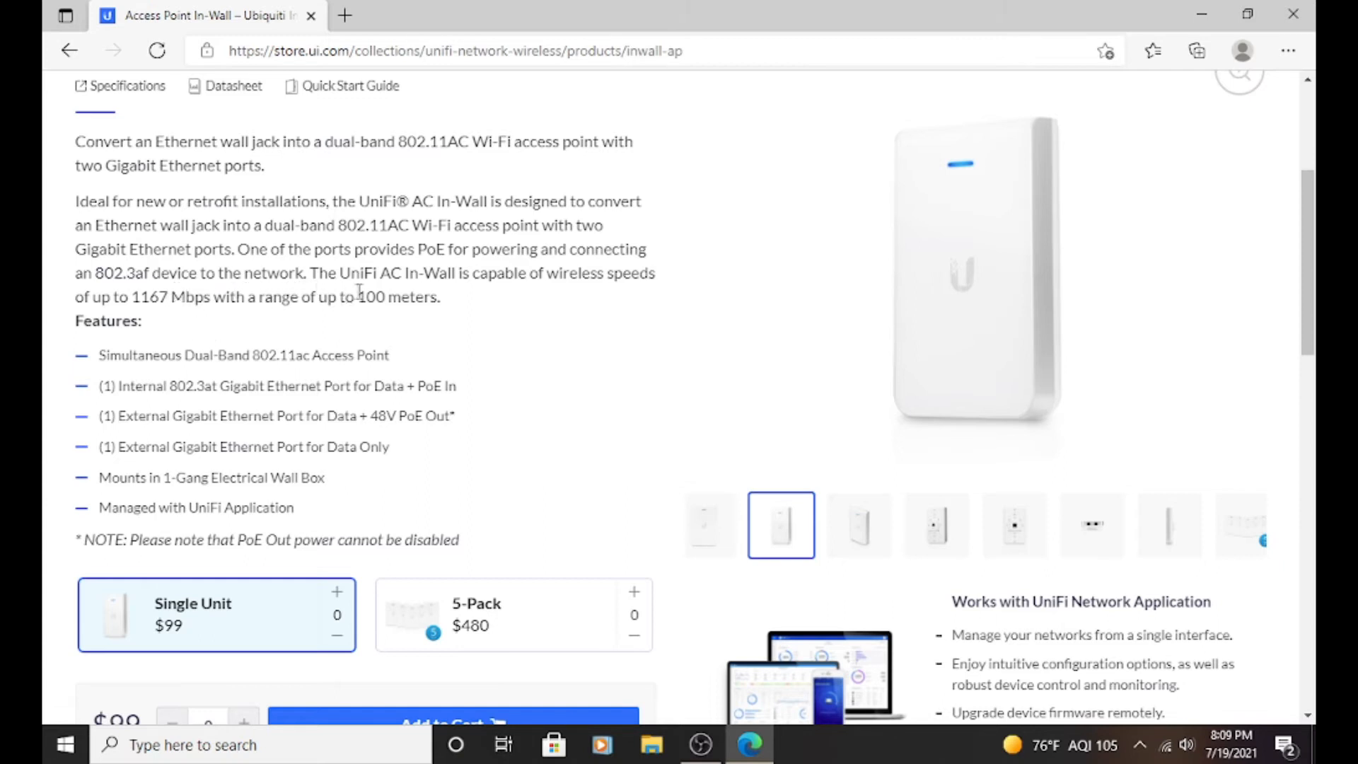
pyautogui.moveTo(470, 330)
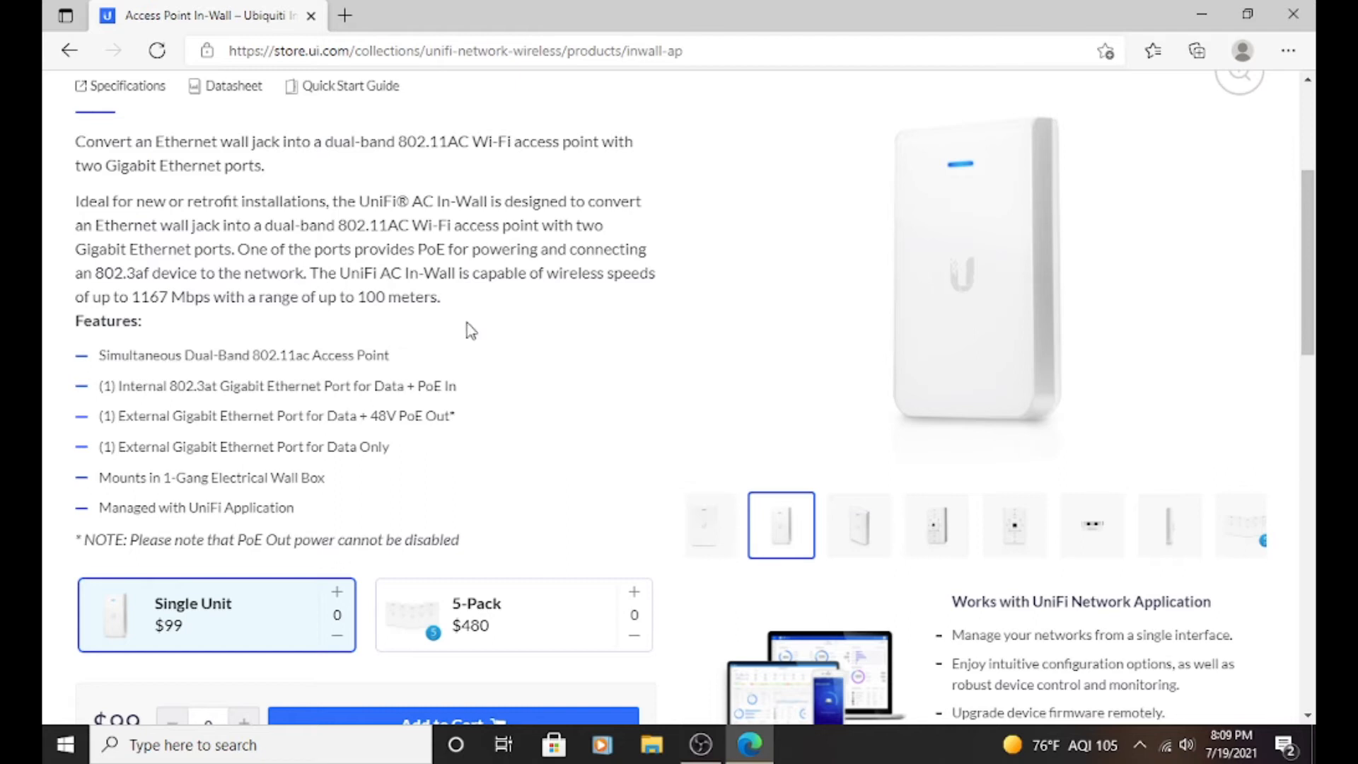
pyautogui.moveTo(473, 331)
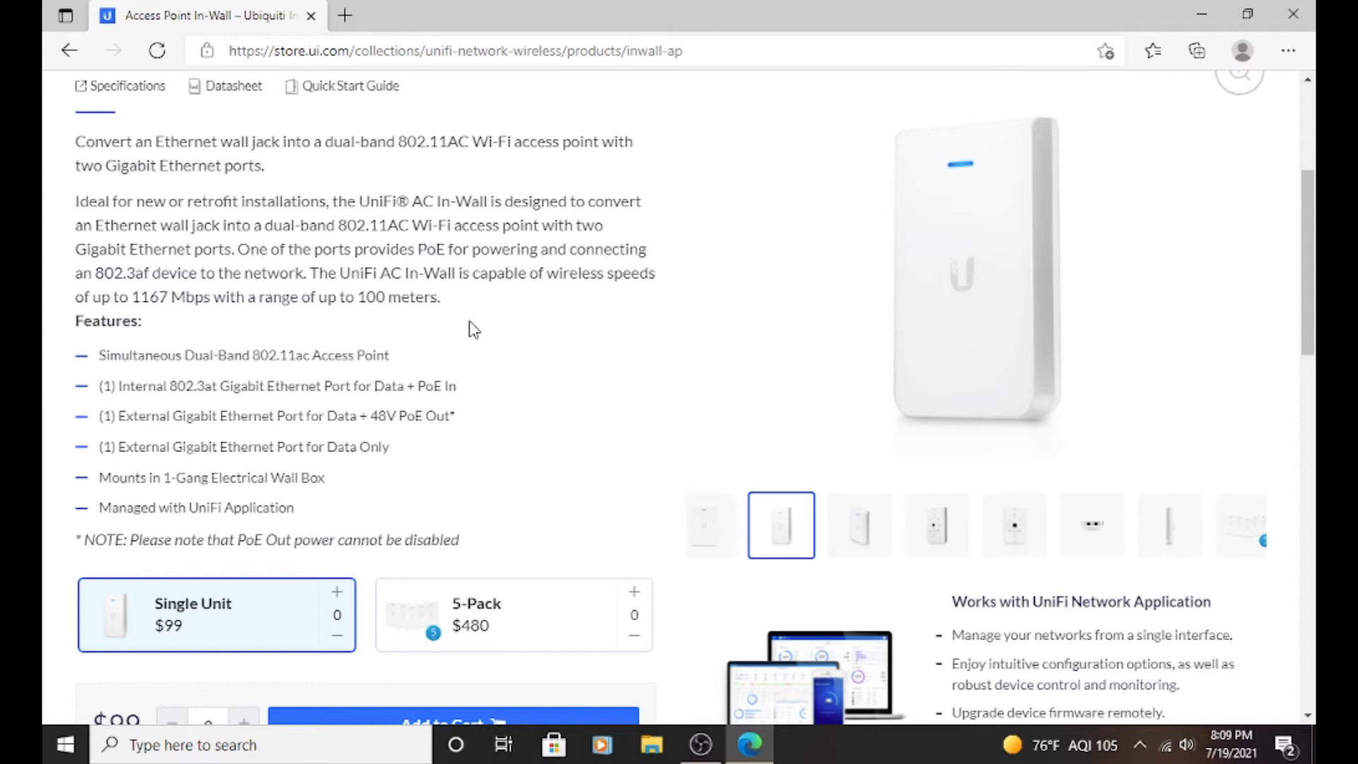
pyautogui.moveTo(317, 313)
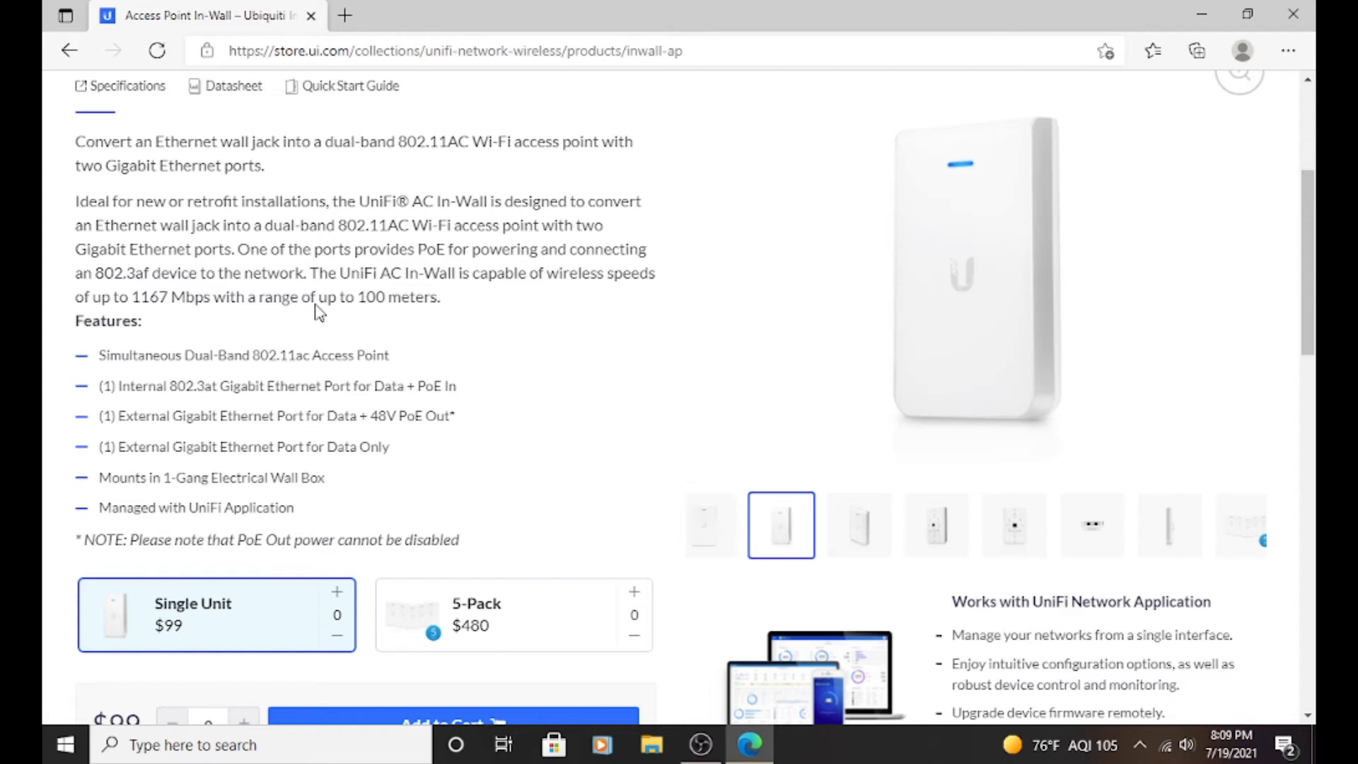
pyautogui.moveTo(317, 329)
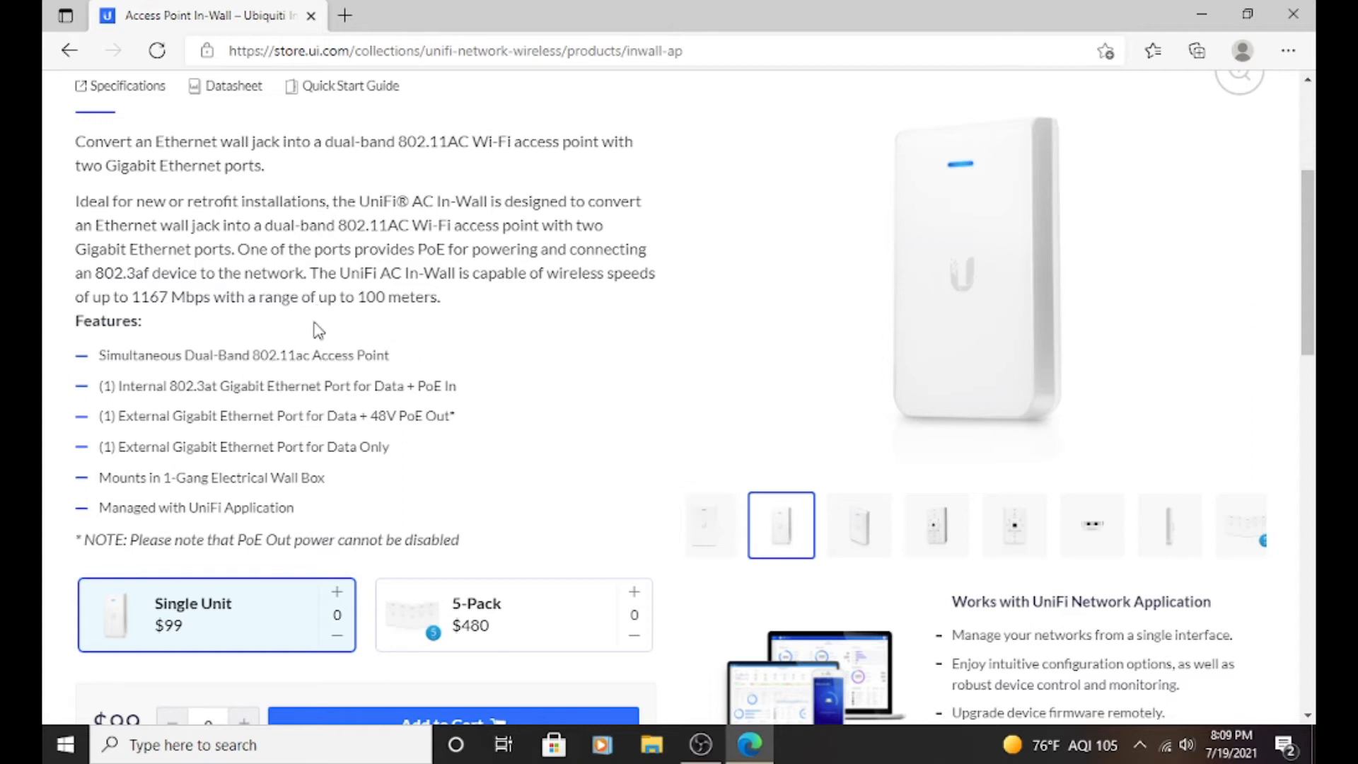
pyautogui.moveTo(378, 314)
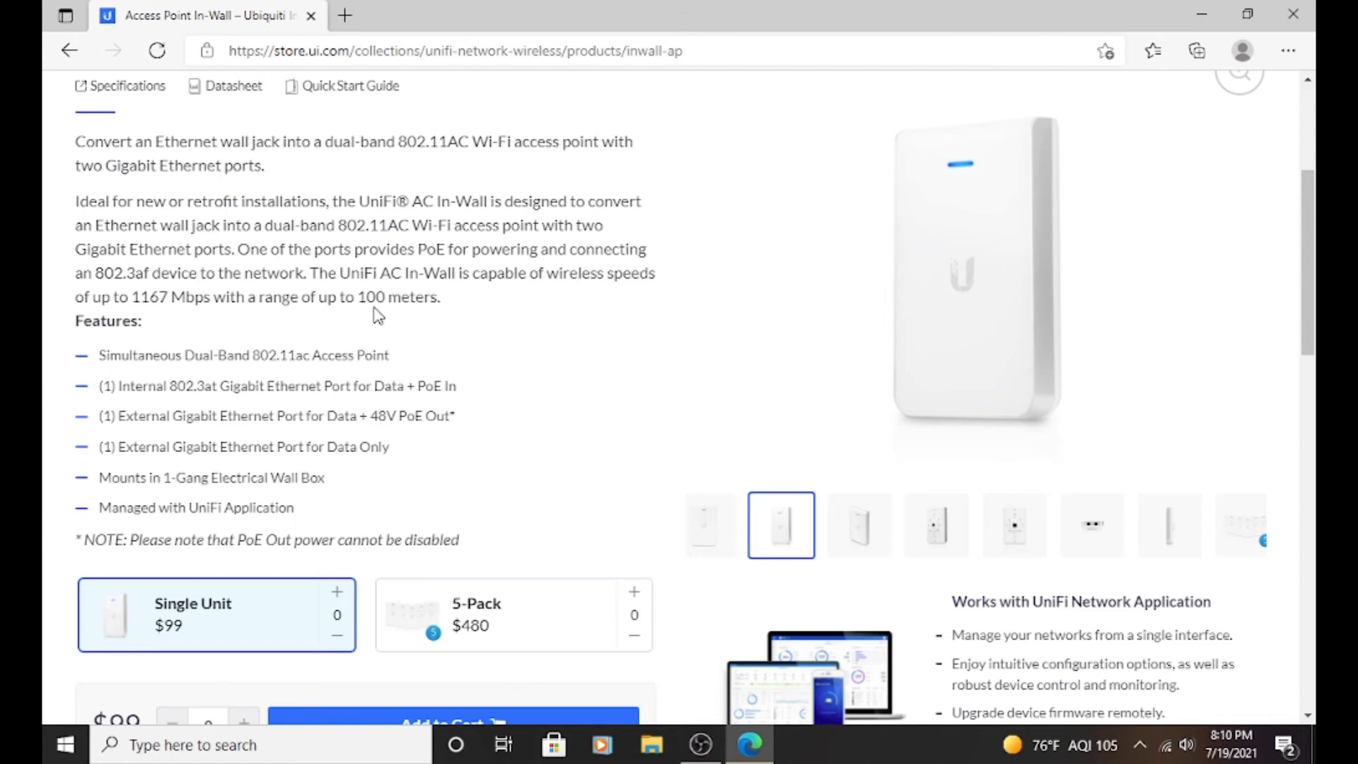
pyautogui.moveTo(219, 382)
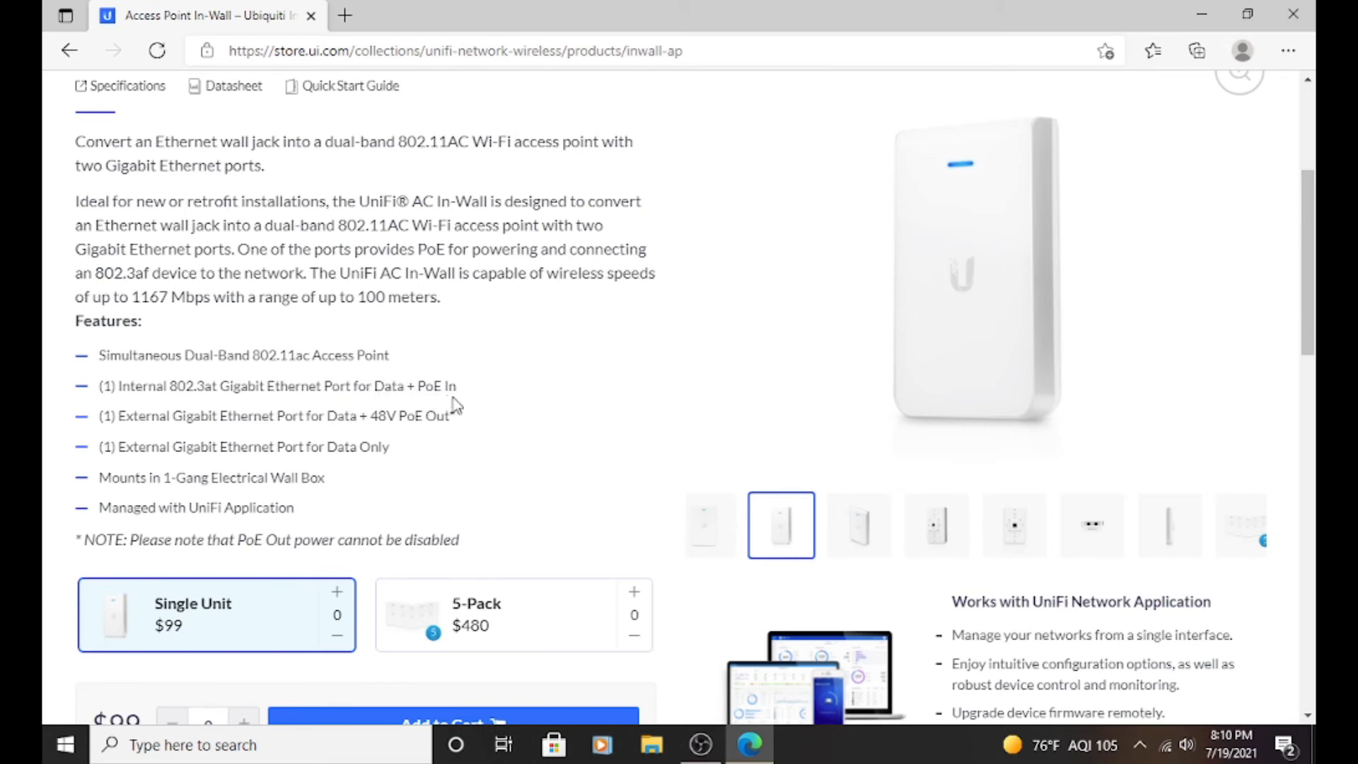
pyautogui.moveTo(895, 426)
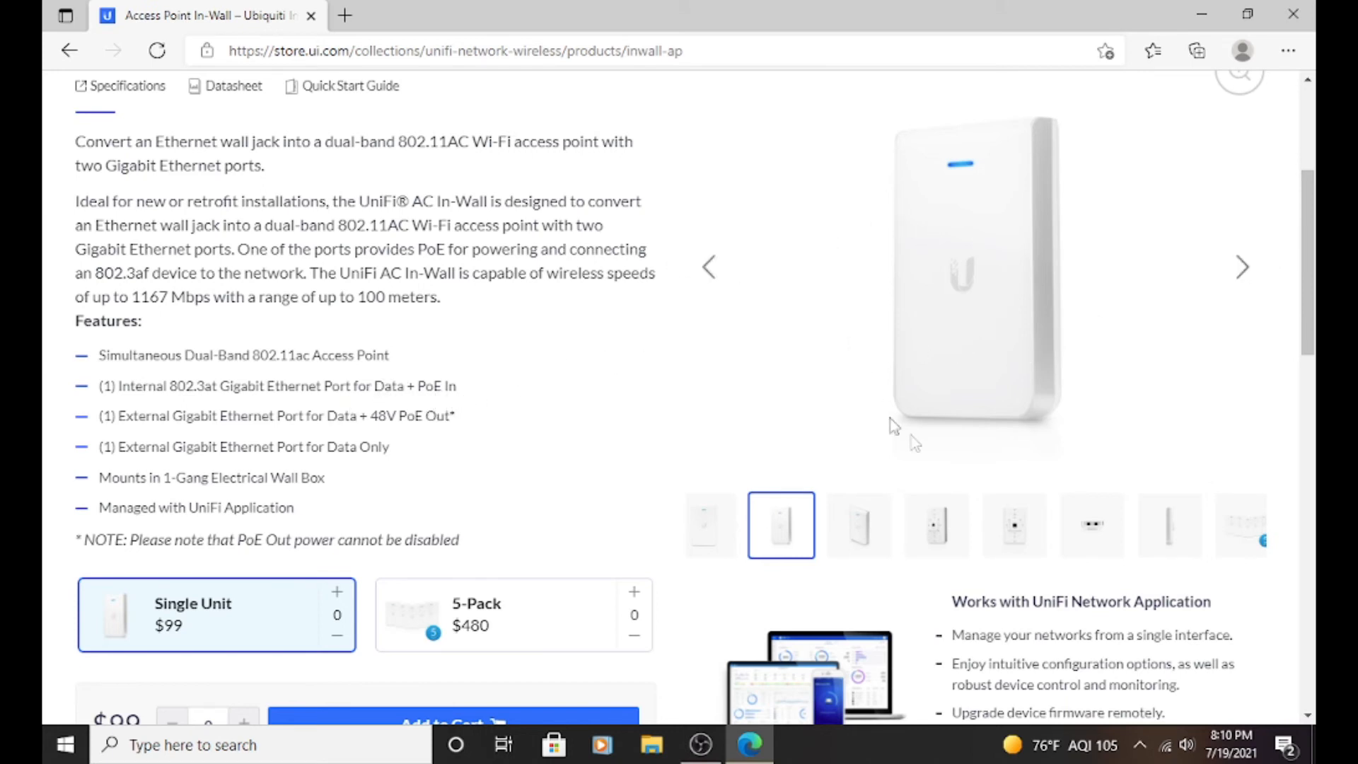
pyautogui.moveTo(736, 413)
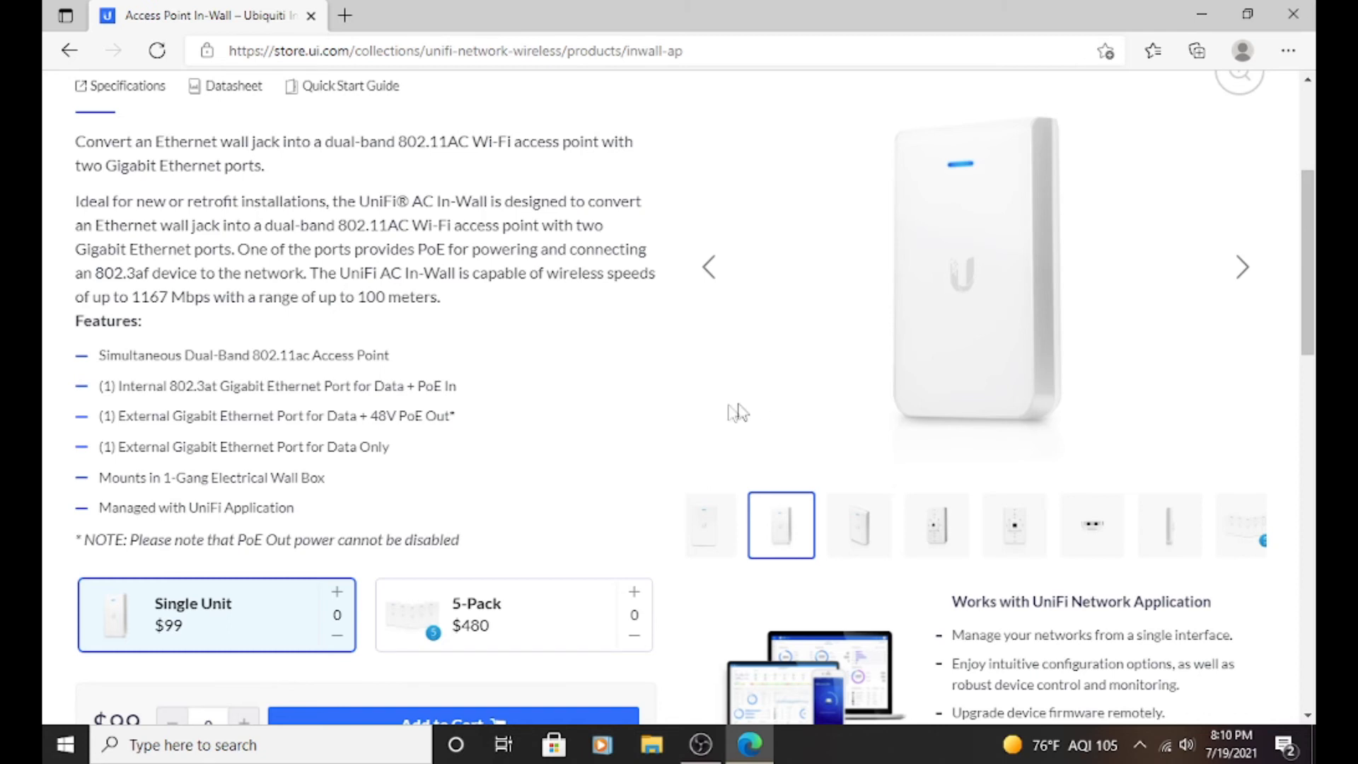
pyautogui.moveTo(675, 423)
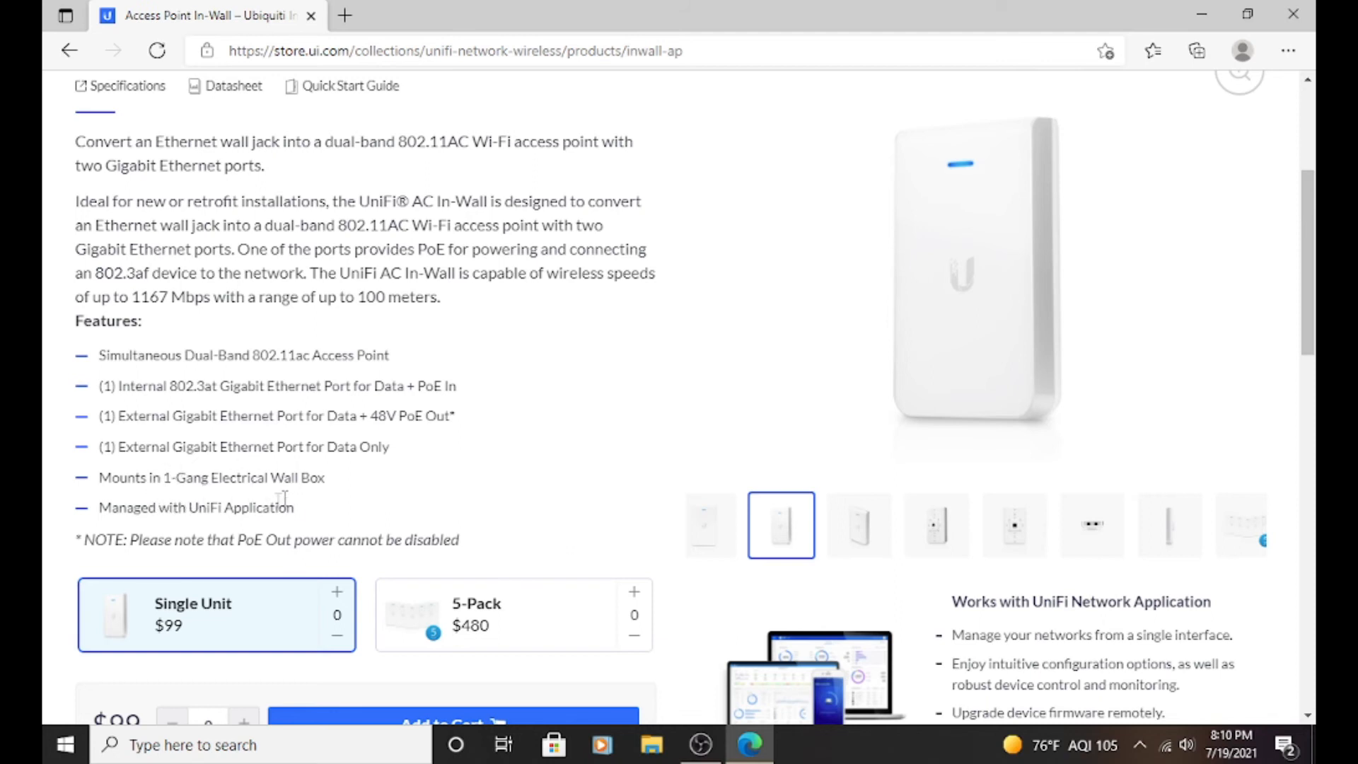
pyautogui.moveTo(524, 196)
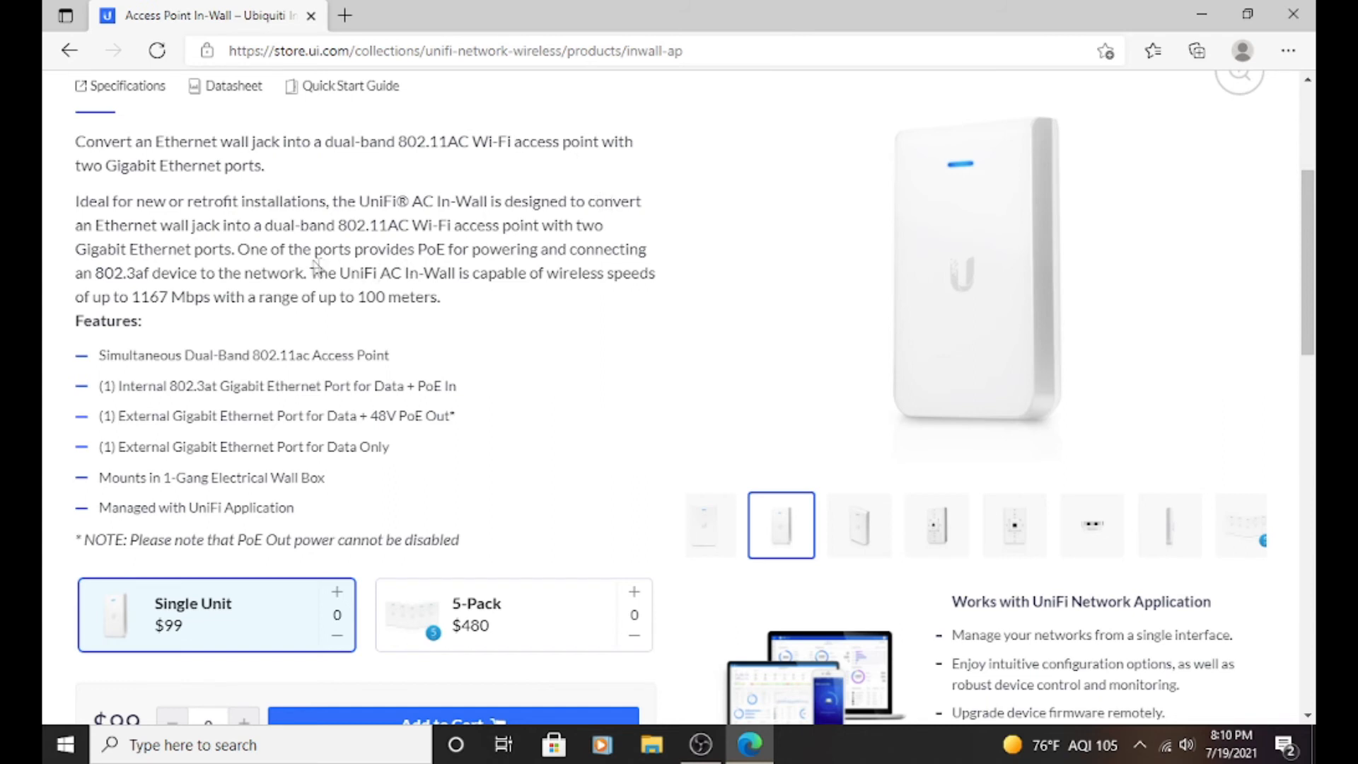
pyautogui.moveTo(109, 217)
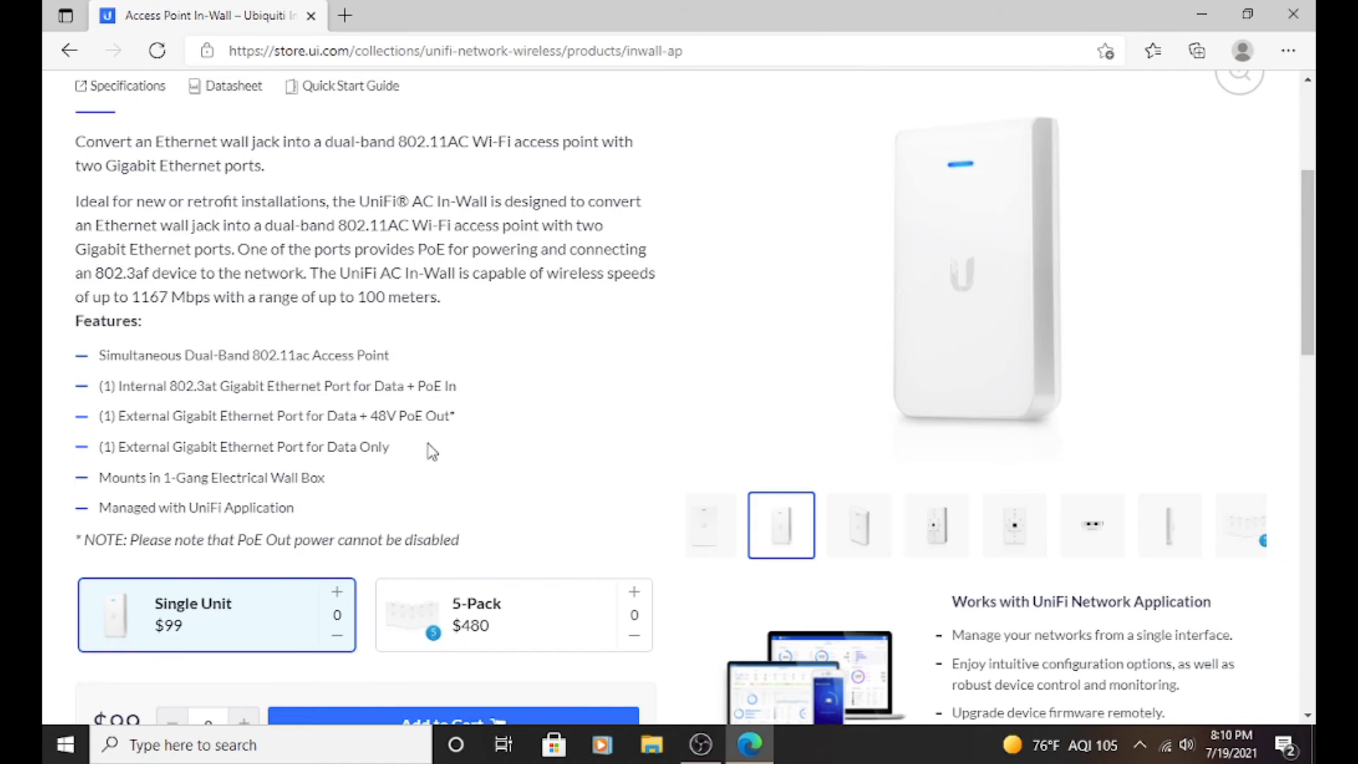
pyautogui.moveTo(407, 476)
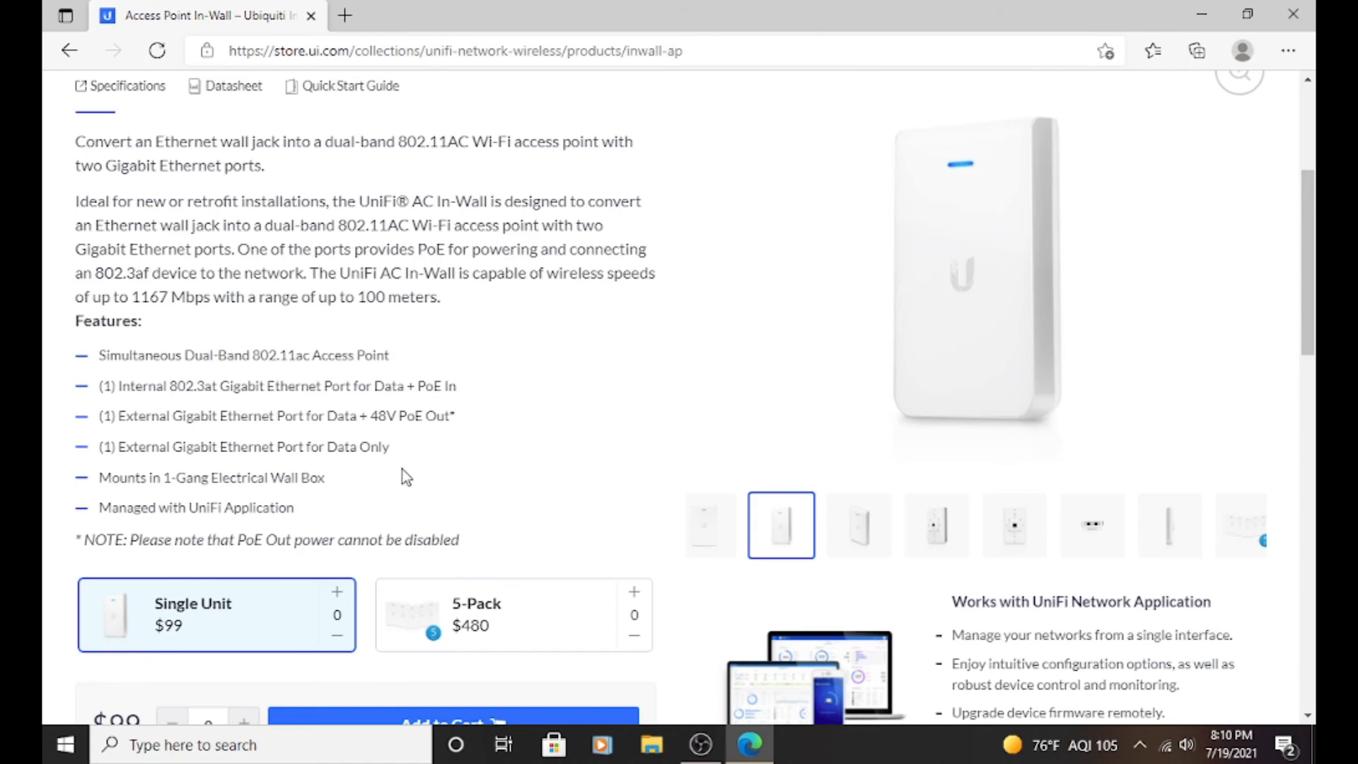
pyautogui.scroll(-3)
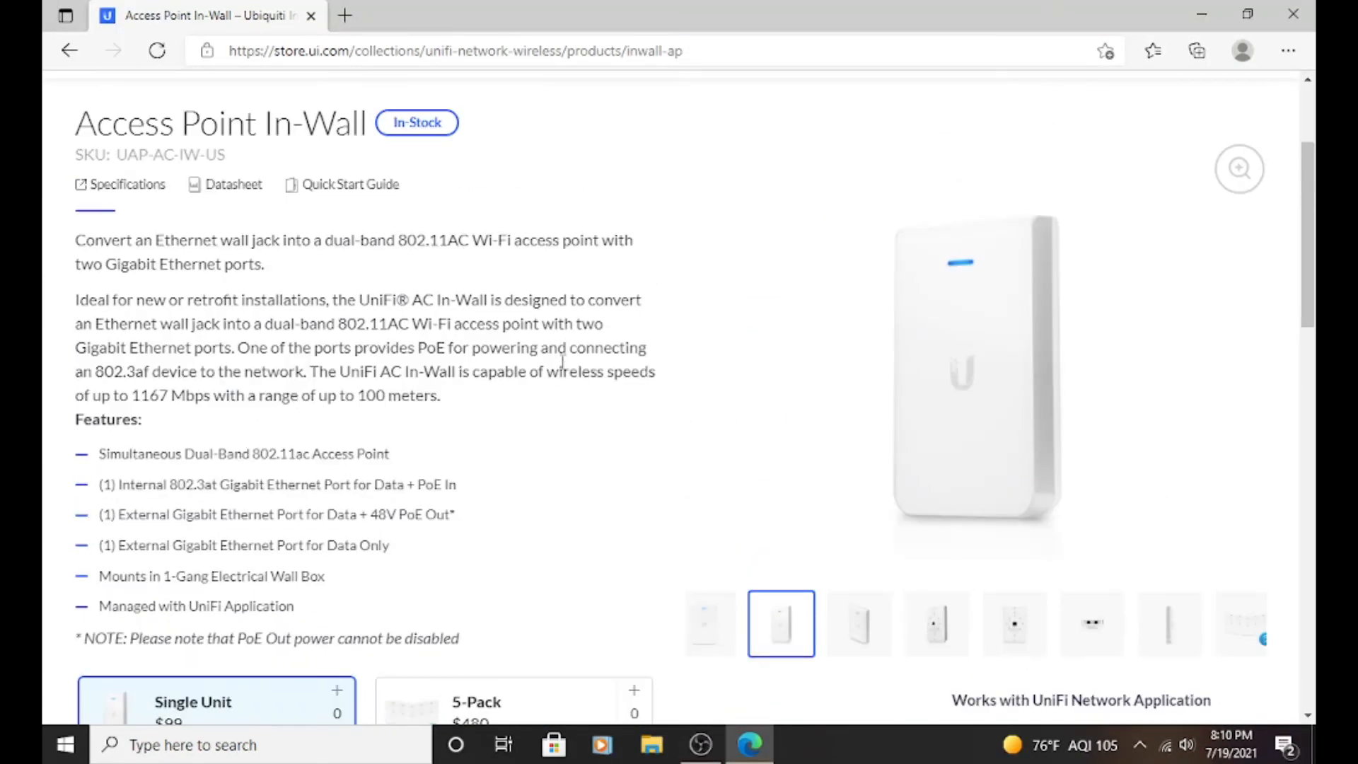
pyautogui.moveTo(632, 331)
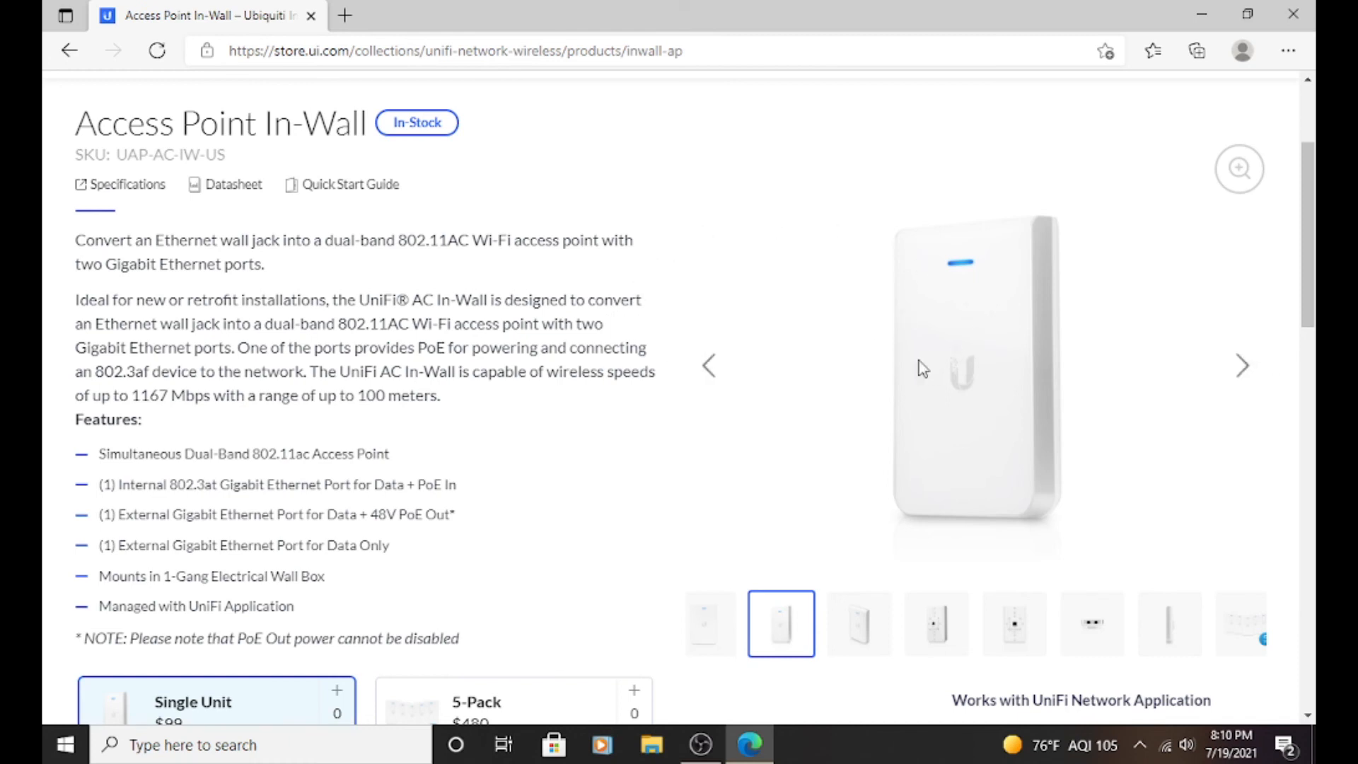
pyautogui.moveTo(658, 351)
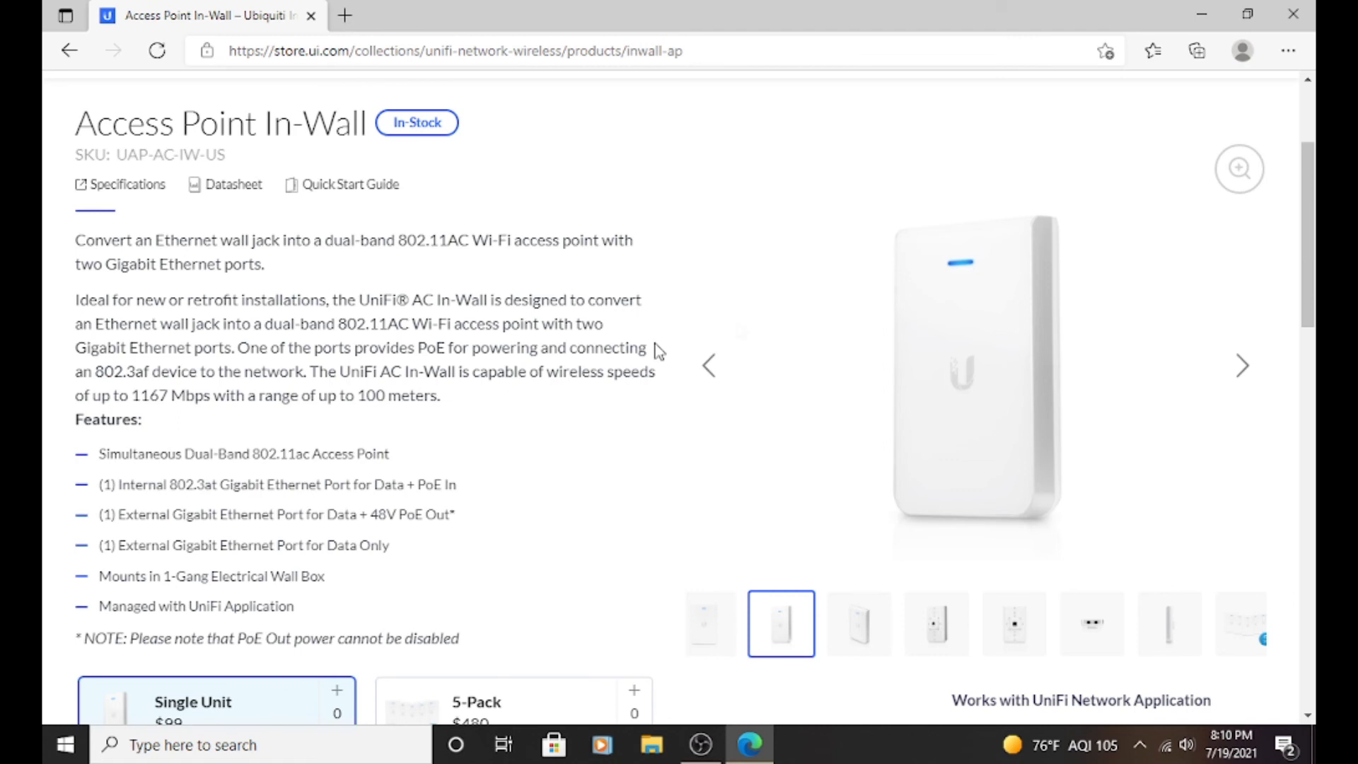
pyautogui.moveTo(424, 421)
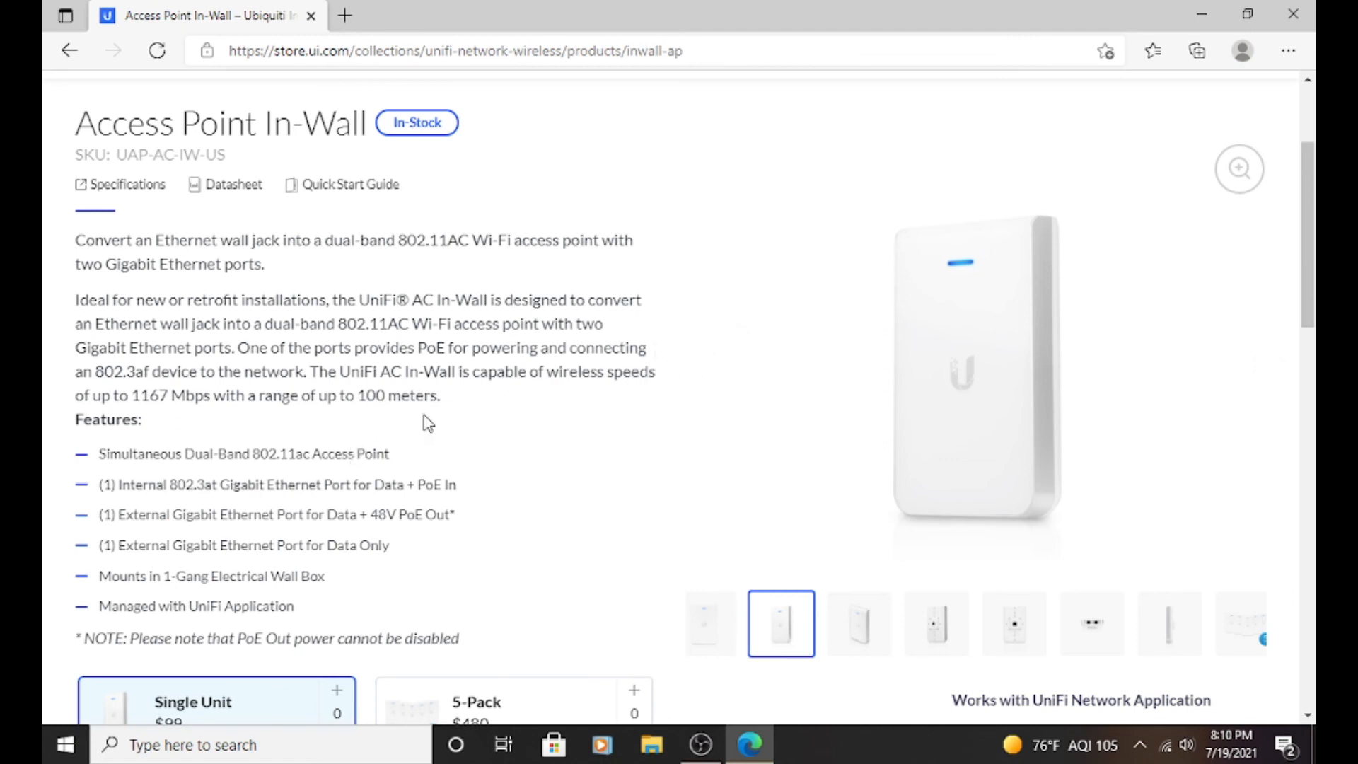
pyautogui.moveTo(510, 362)
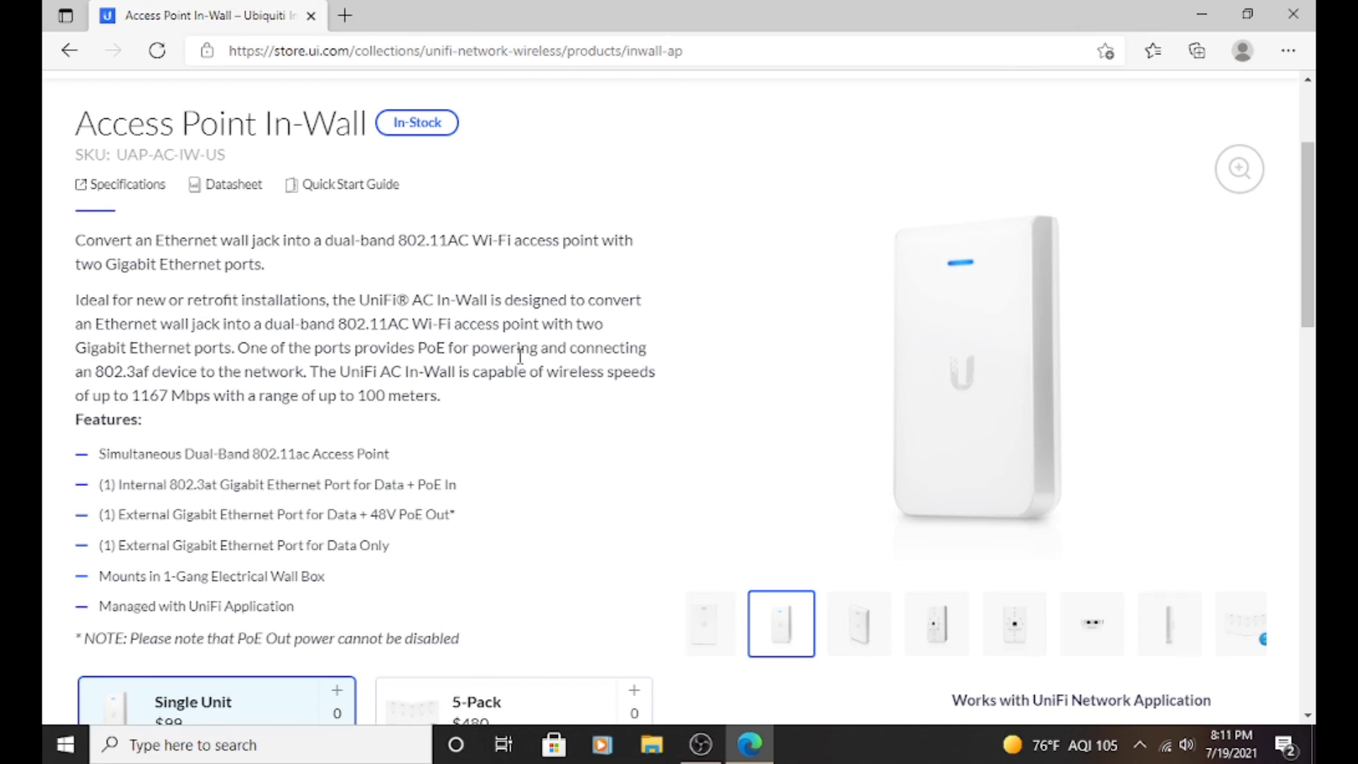
pyautogui.moveTo(579, 369)
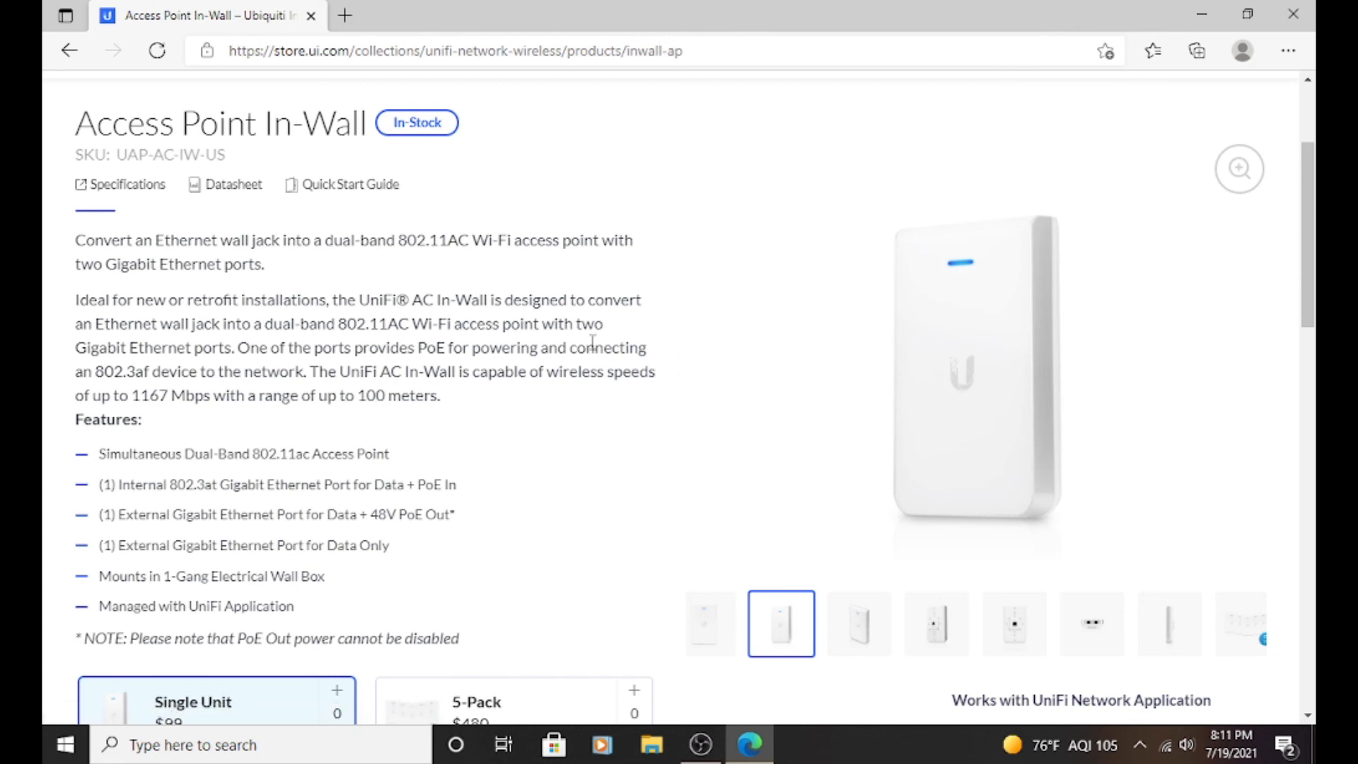
pyautogui.moveTo(589, 413)
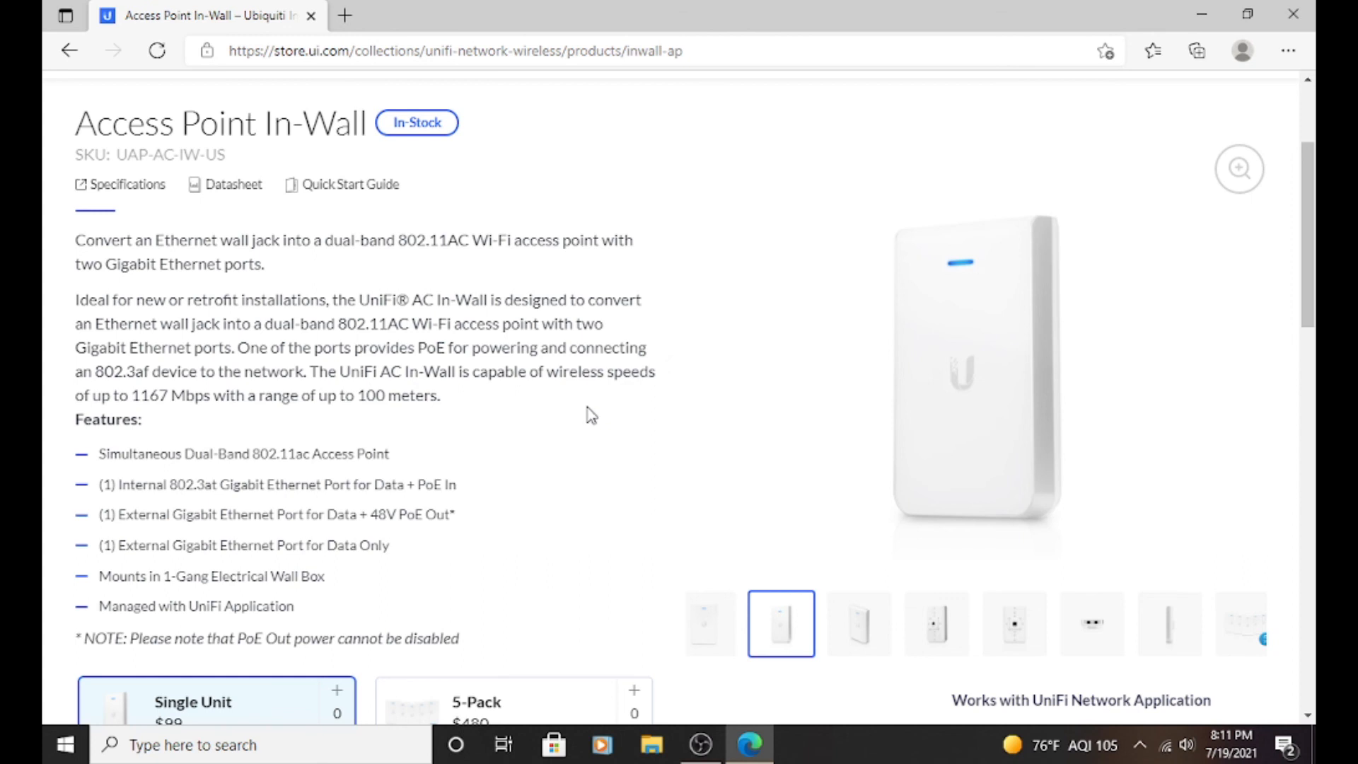
pyautogui.moveTo(615, 437)
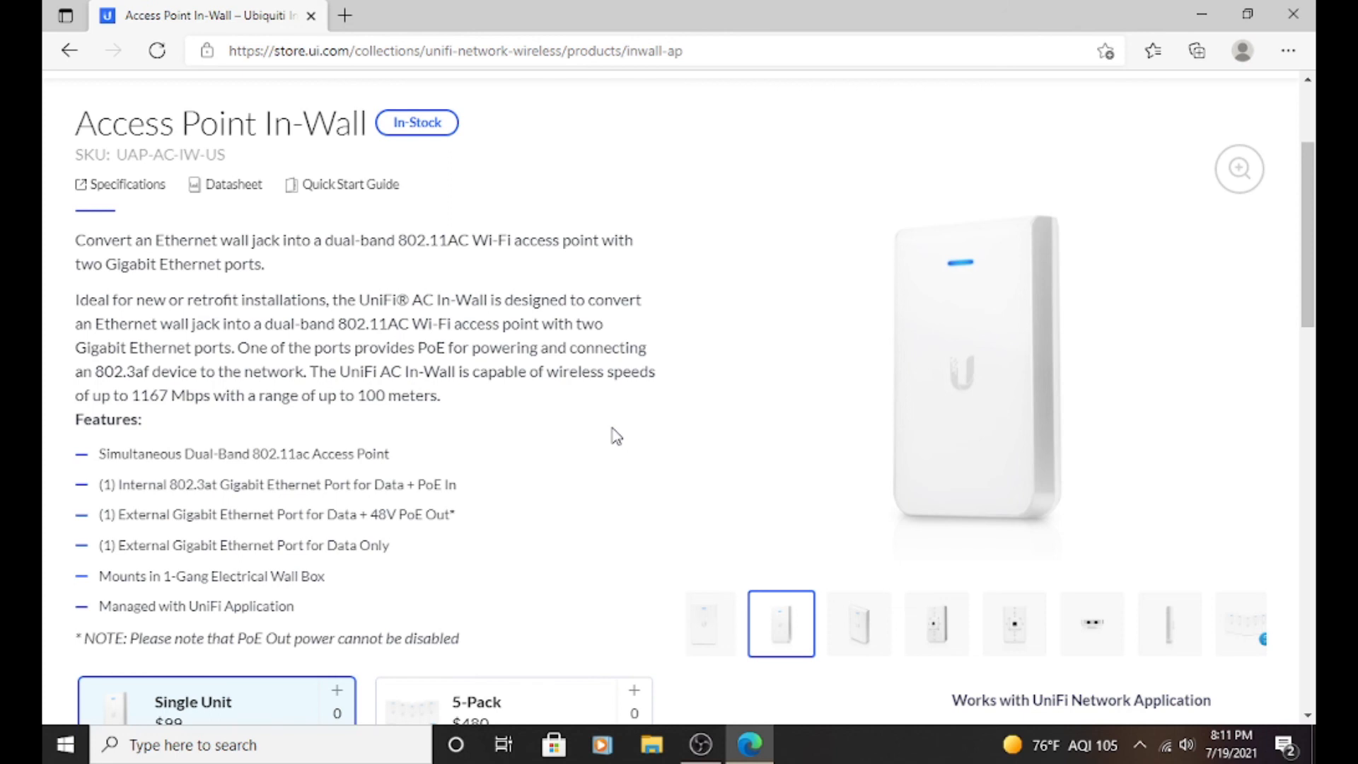
pyautogui.moveTo(655, 447)
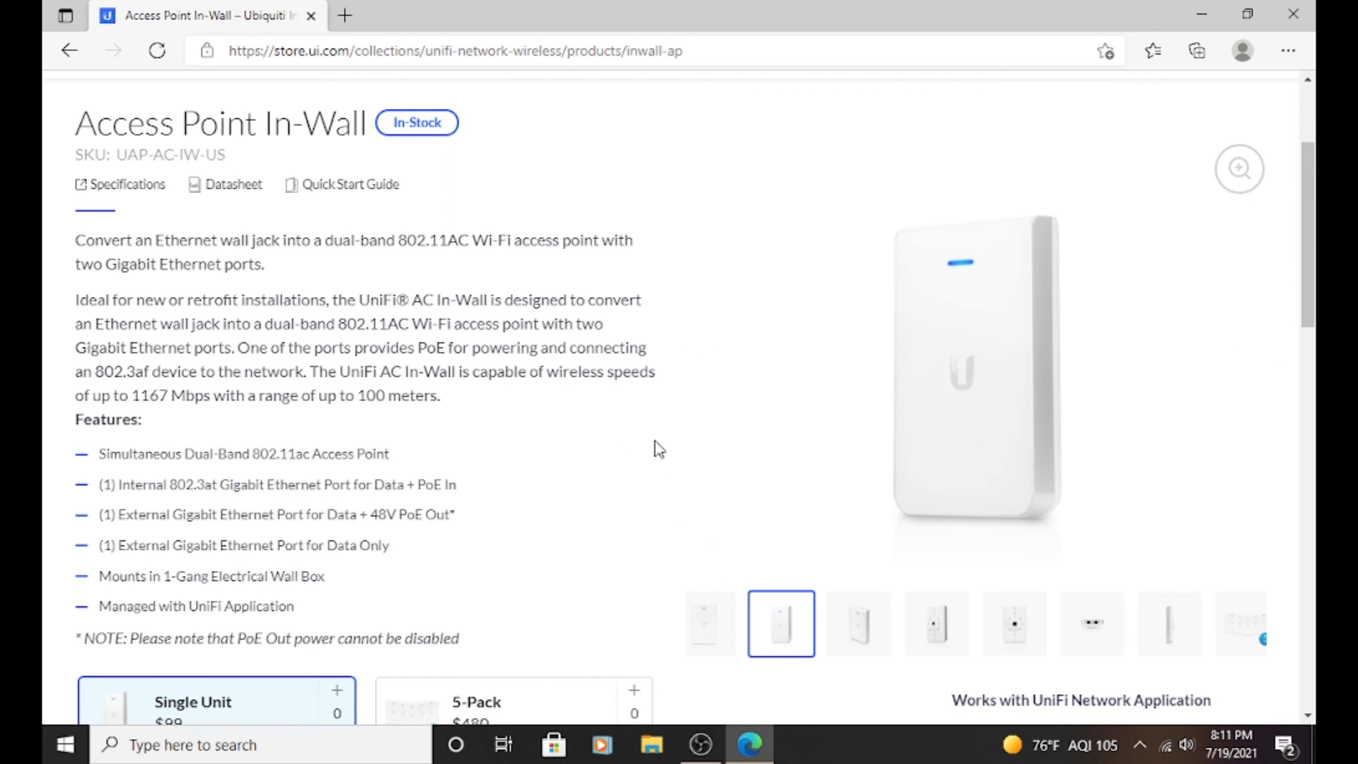